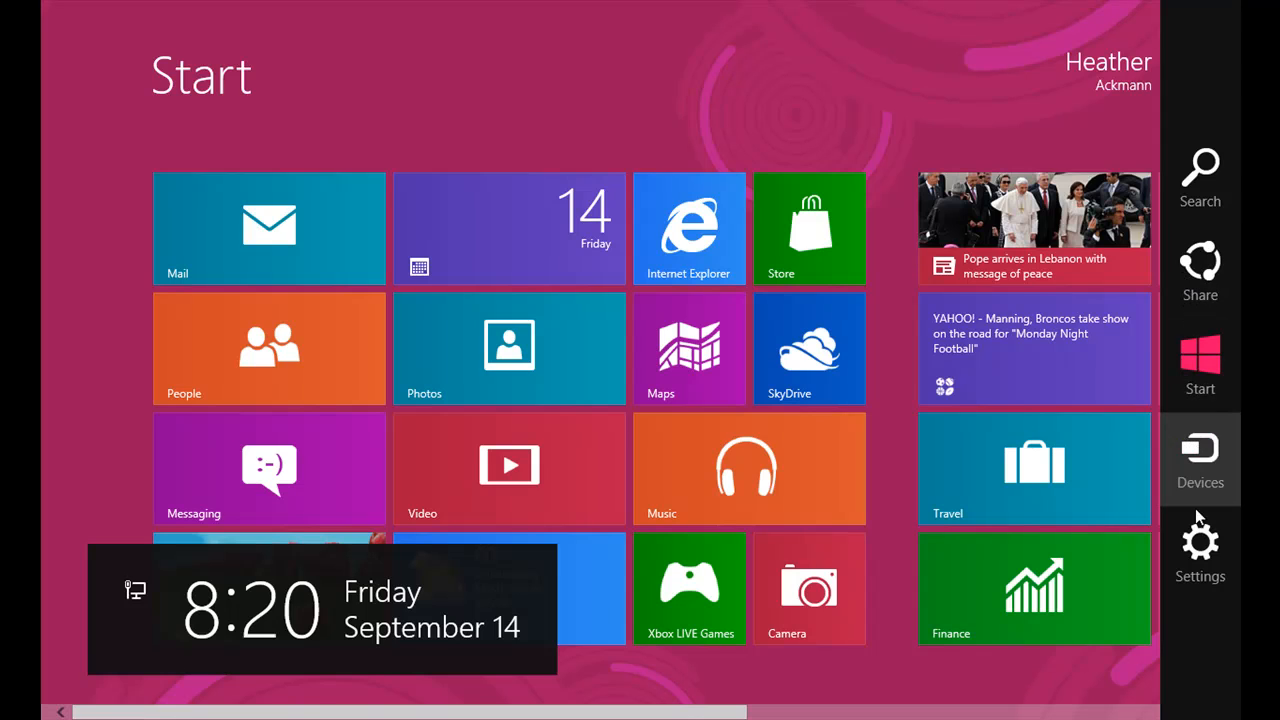
Step: Switch to the desktop and bring up its context menu to create a new item
click(1199, 545)
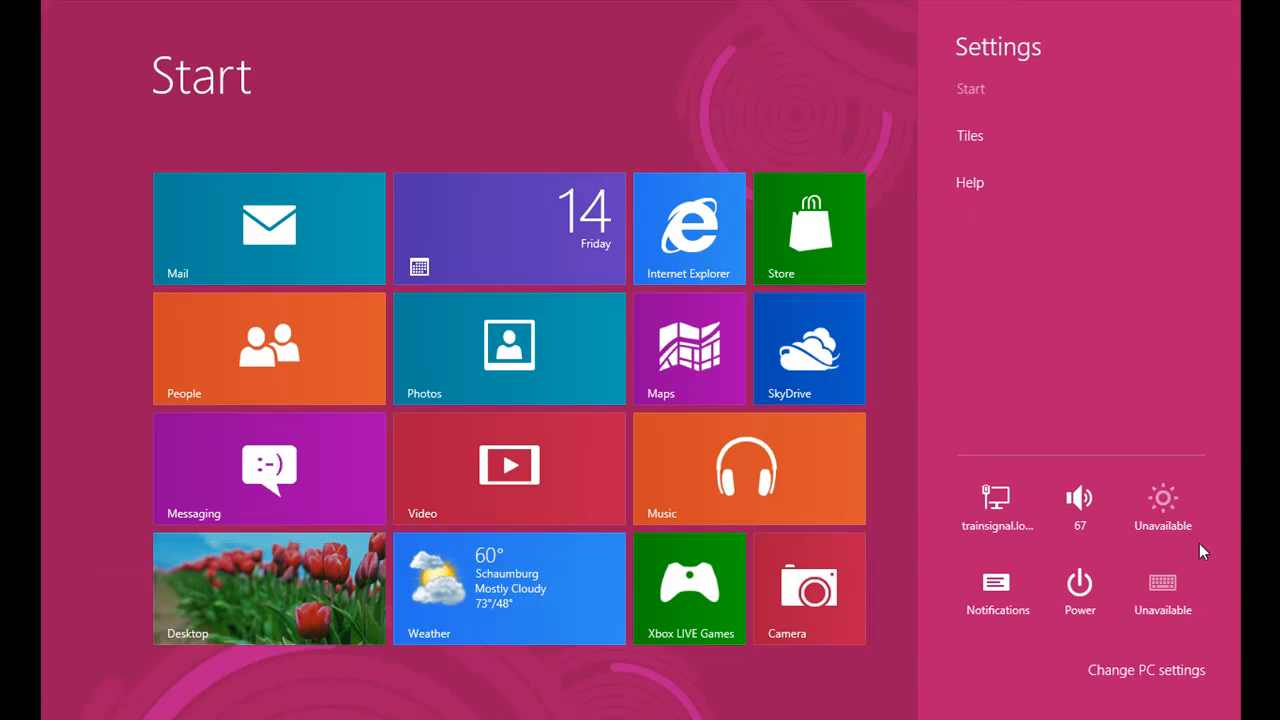
mouse_move(996, 318)
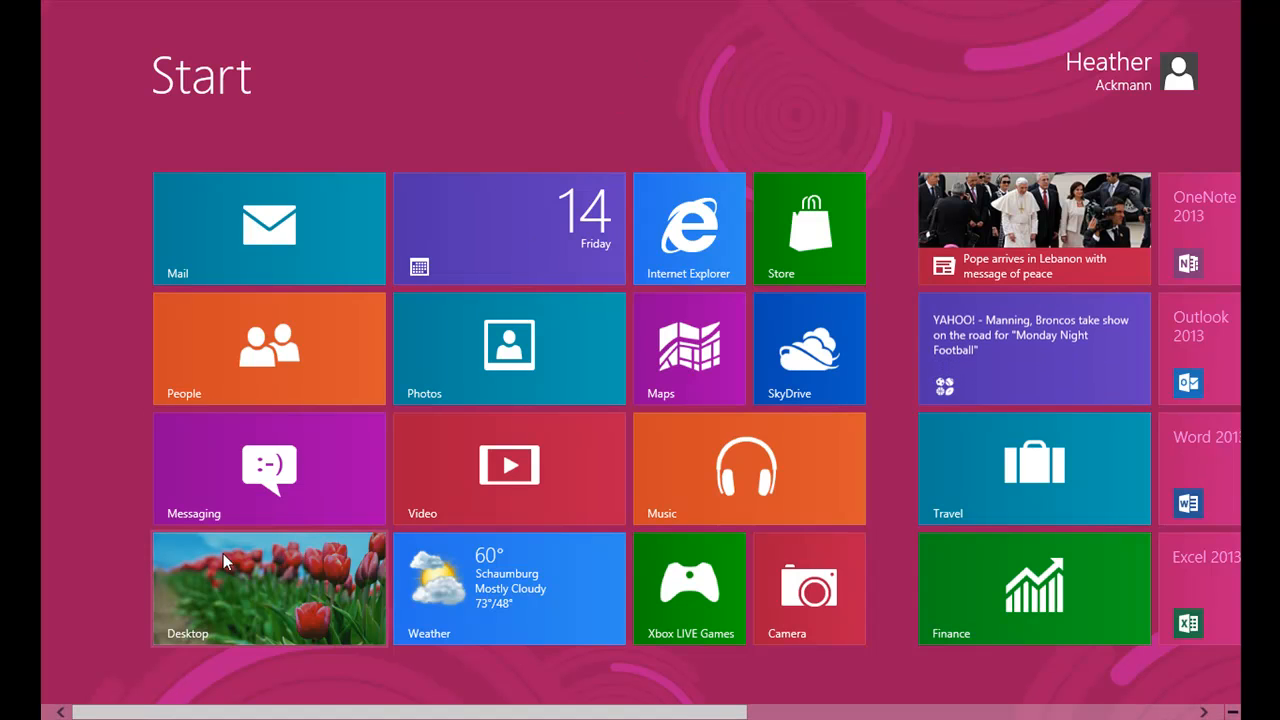
click(268, 588)
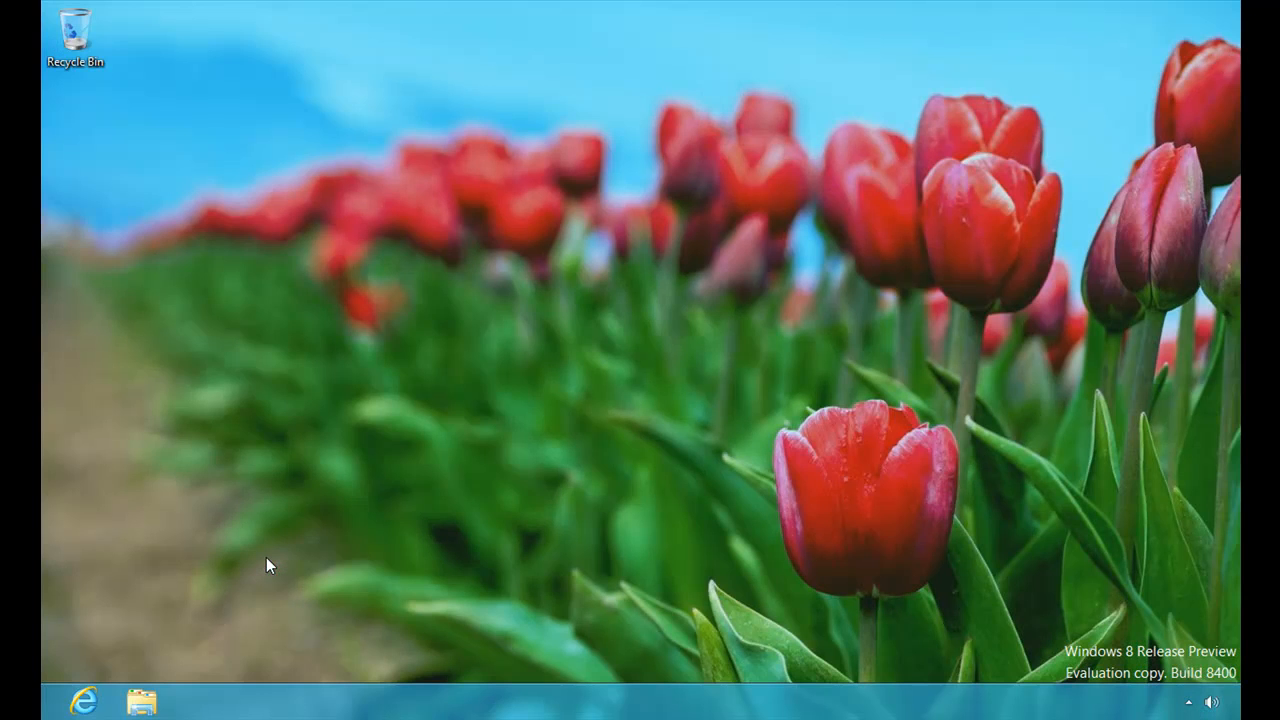
mouse_move(410, 296)
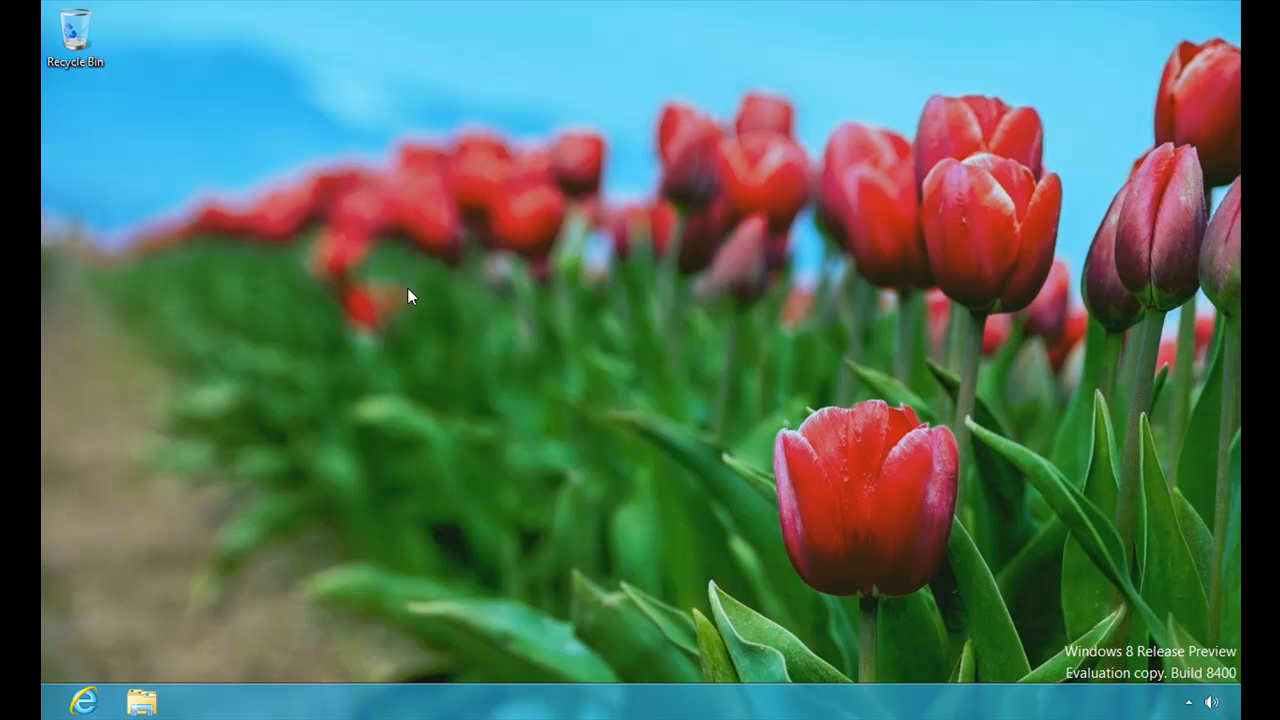
right_click(415, 283)
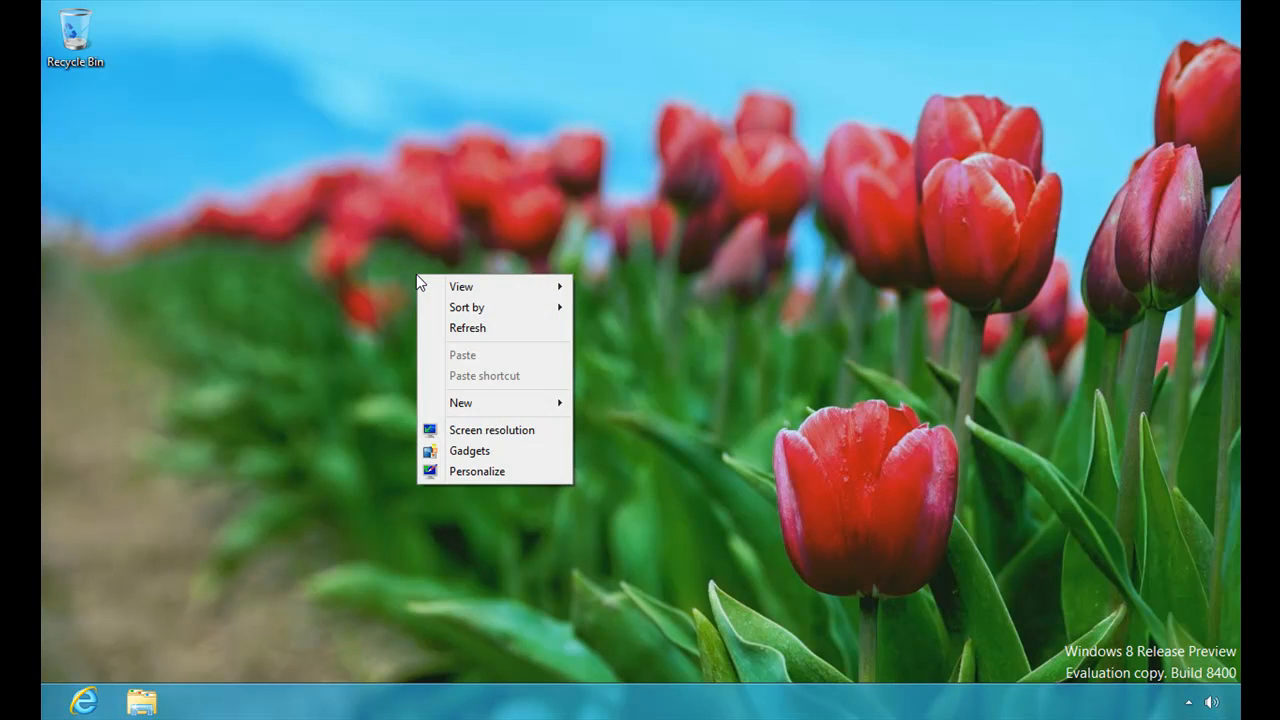
mouse_move(495, 402)
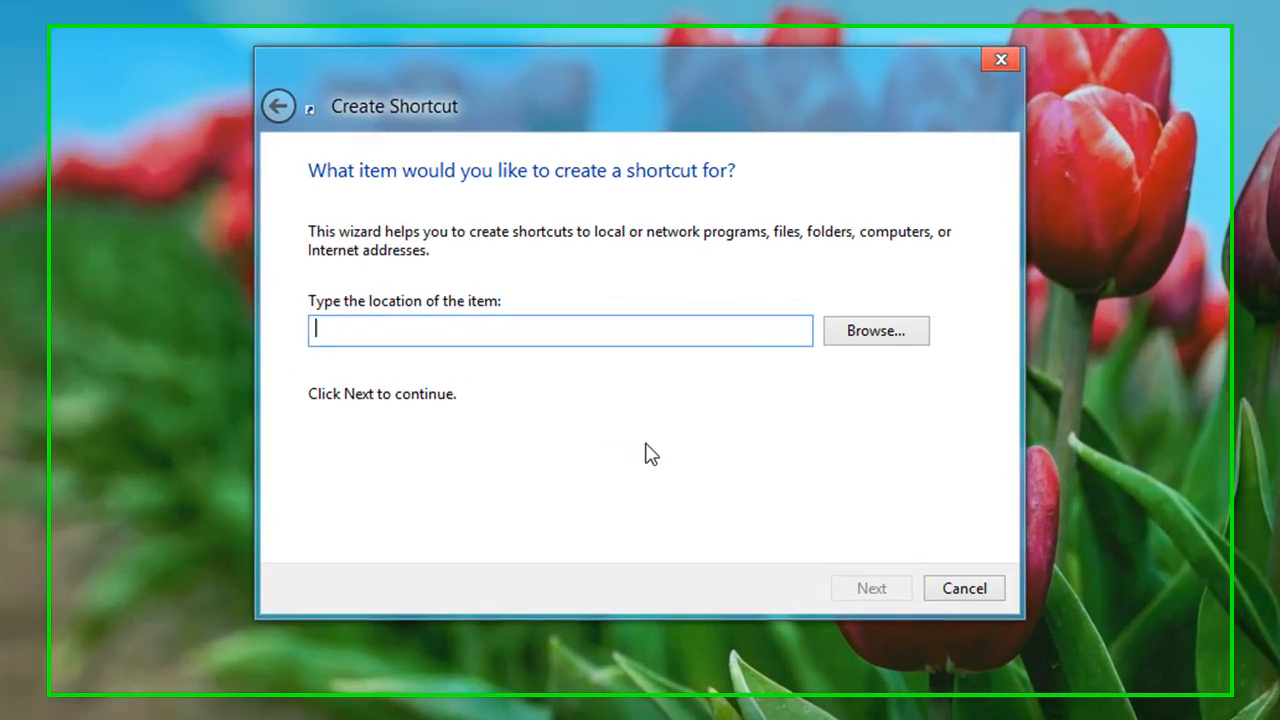
Step: Create a desktop shortcut named Shutdown with location 'shutdown /s /t 0'
text(shutdown)
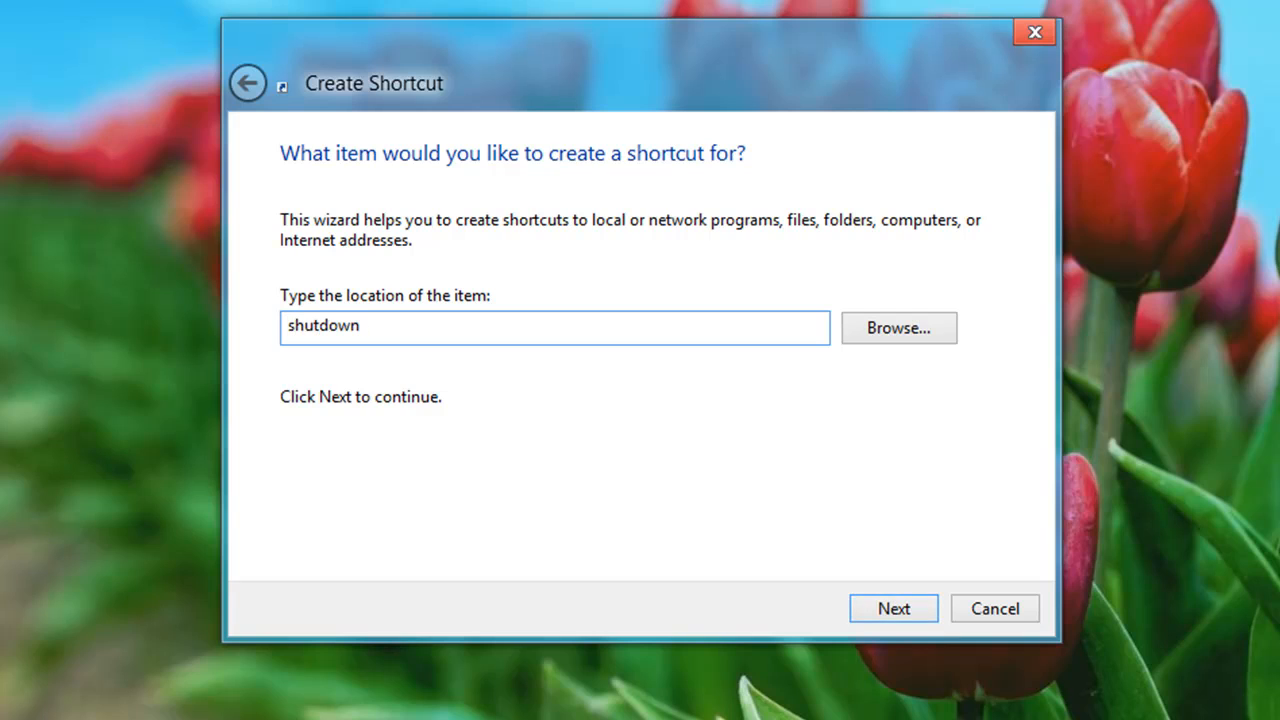
text(/s)
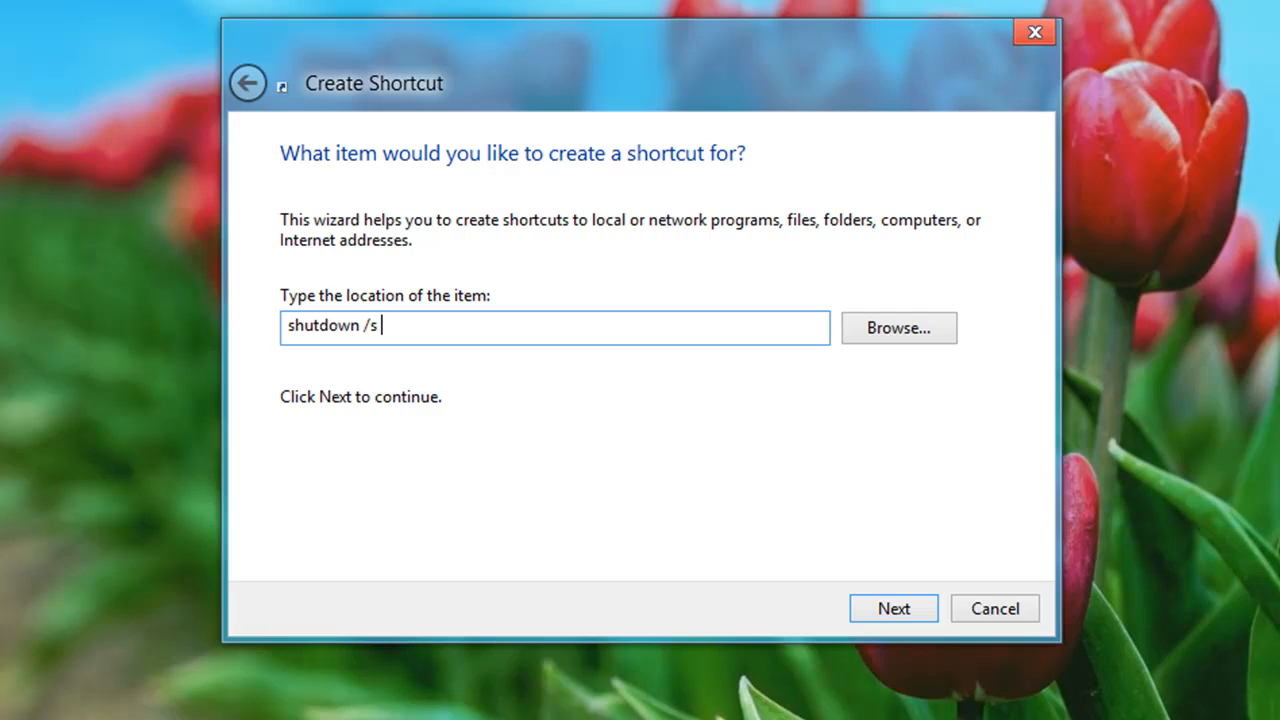
text(/t)
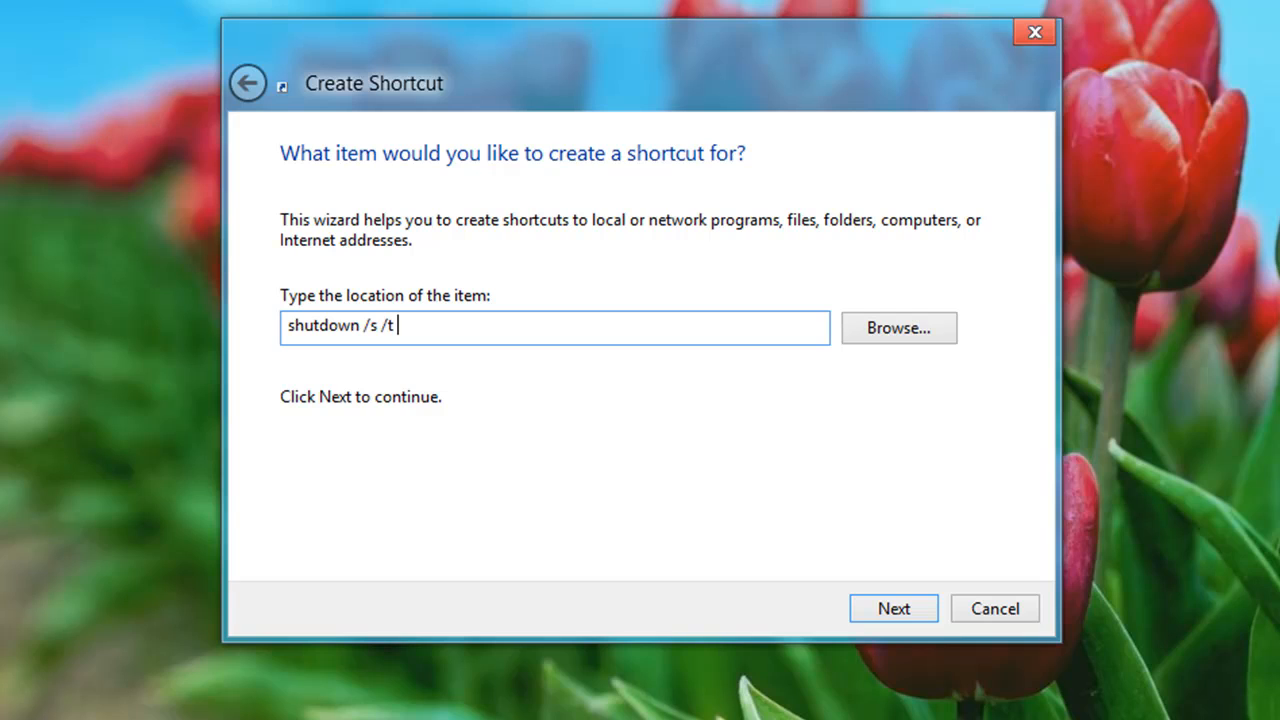
text(0)
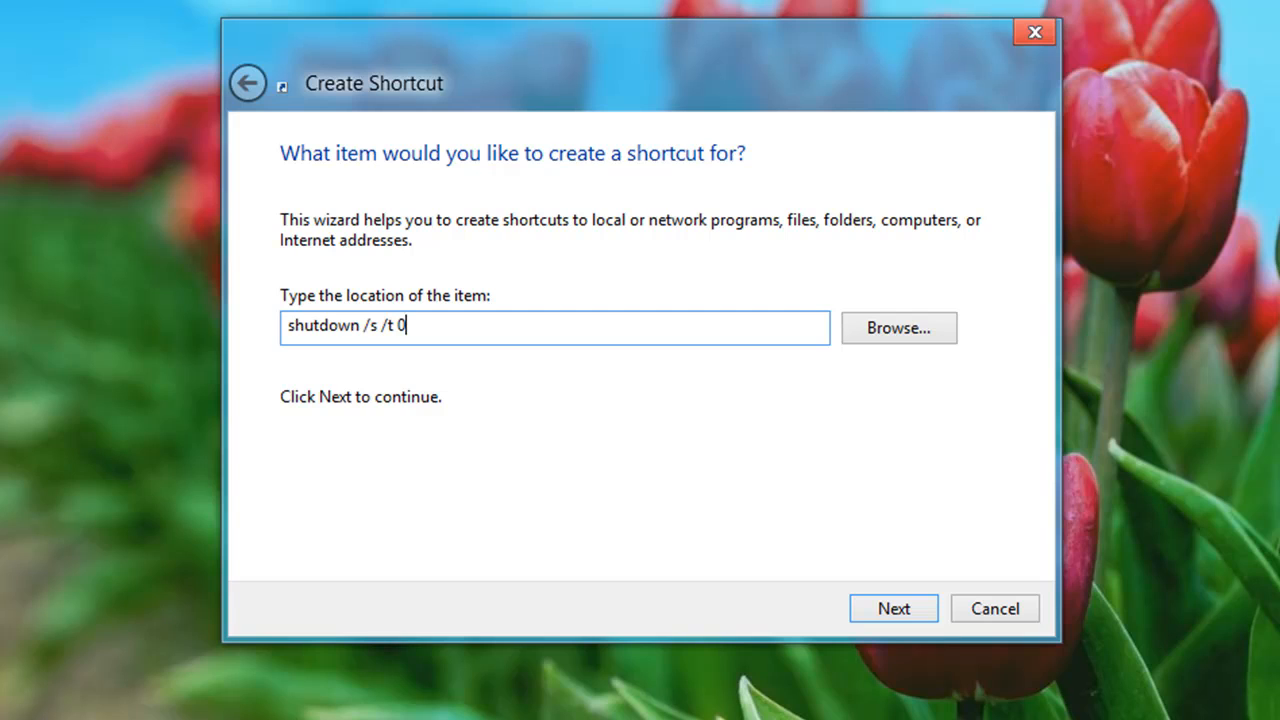
click(892, 608)
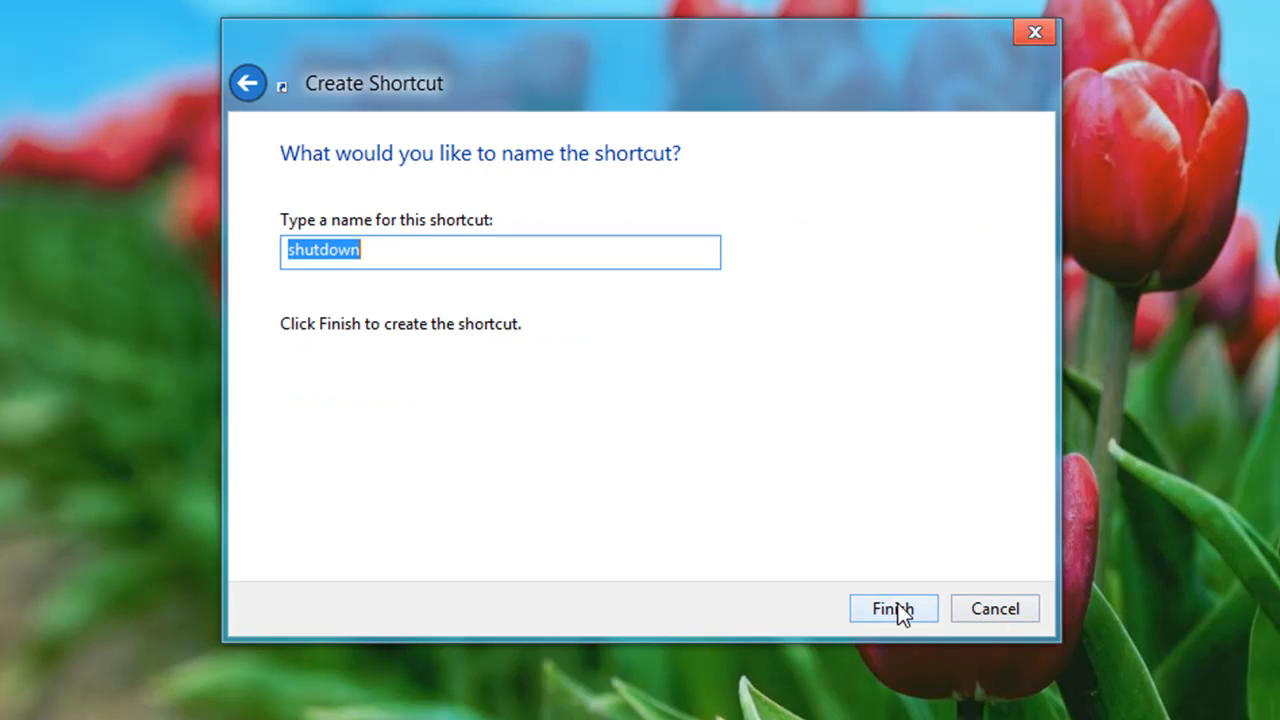
mouse_move(393, 325)
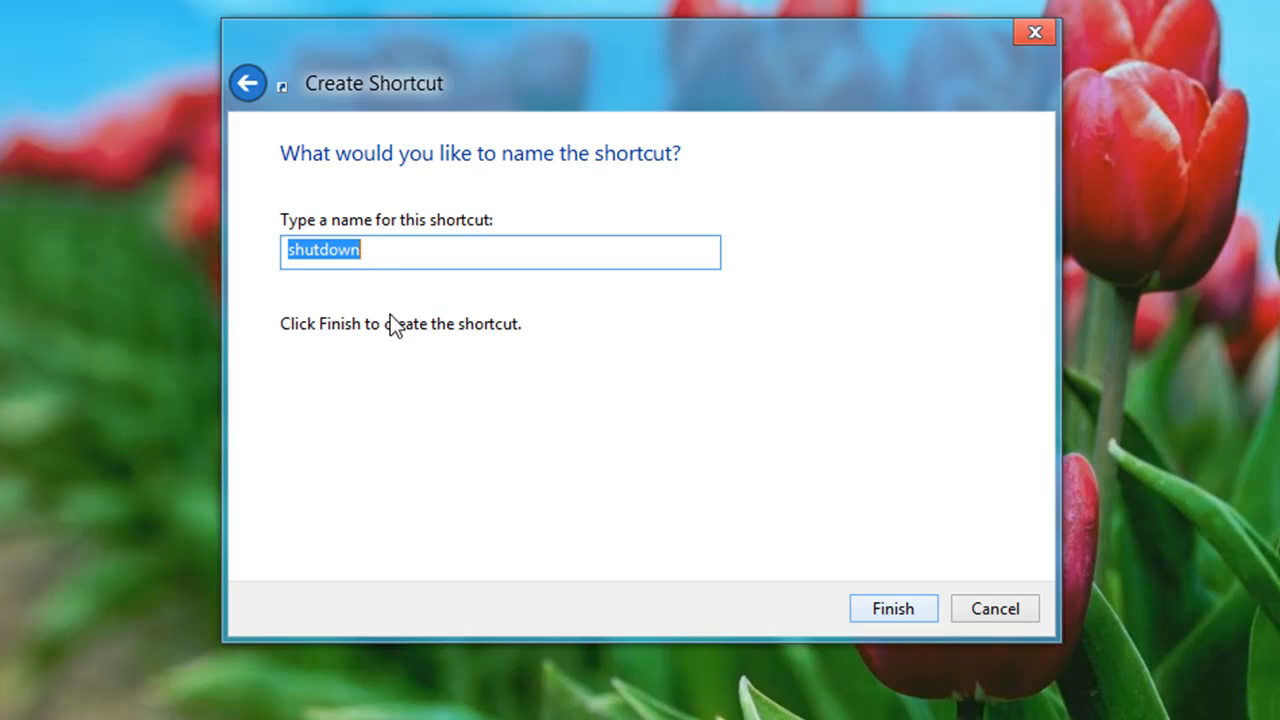
click(462, 250)
text(S)
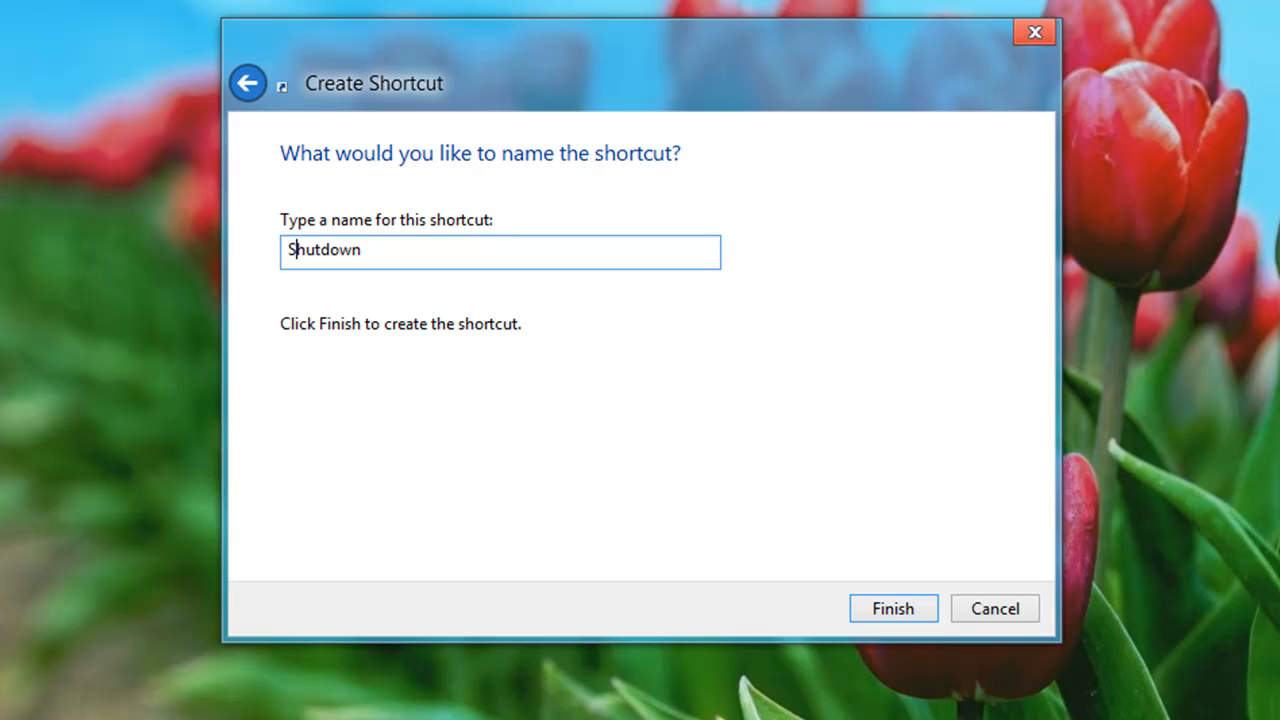
click(892, 608)
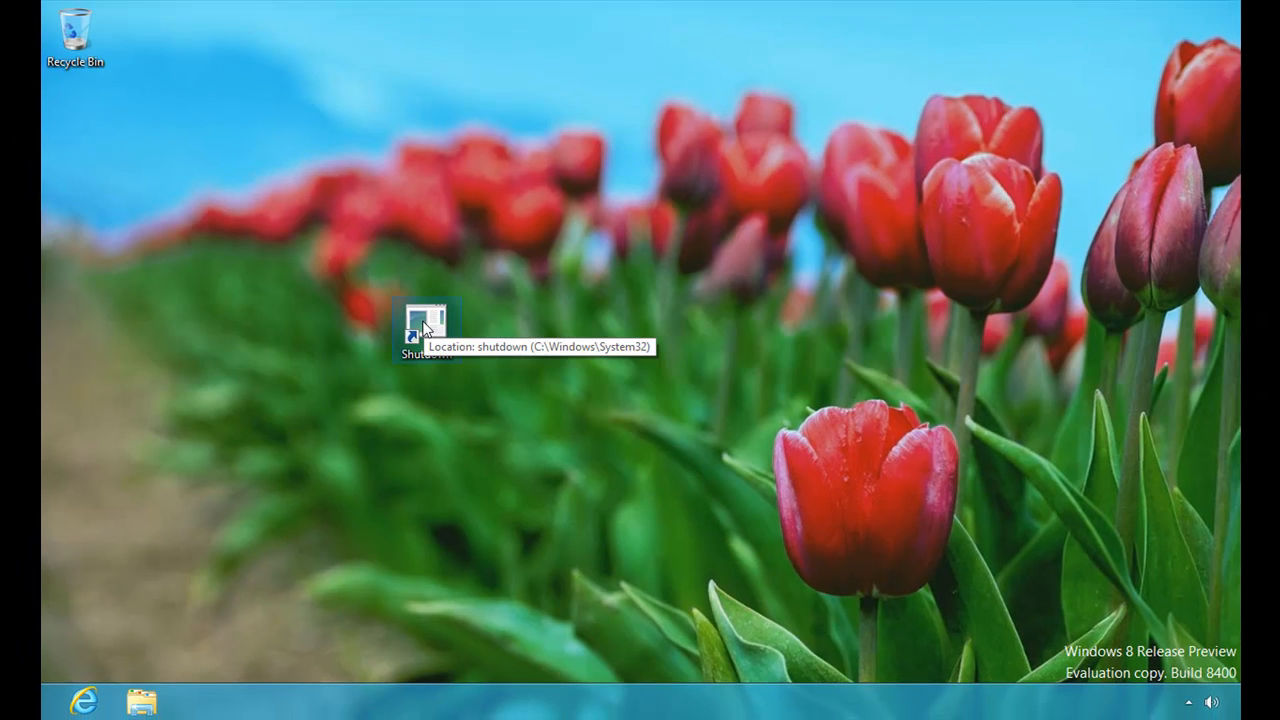
mouse_move(443, 384)
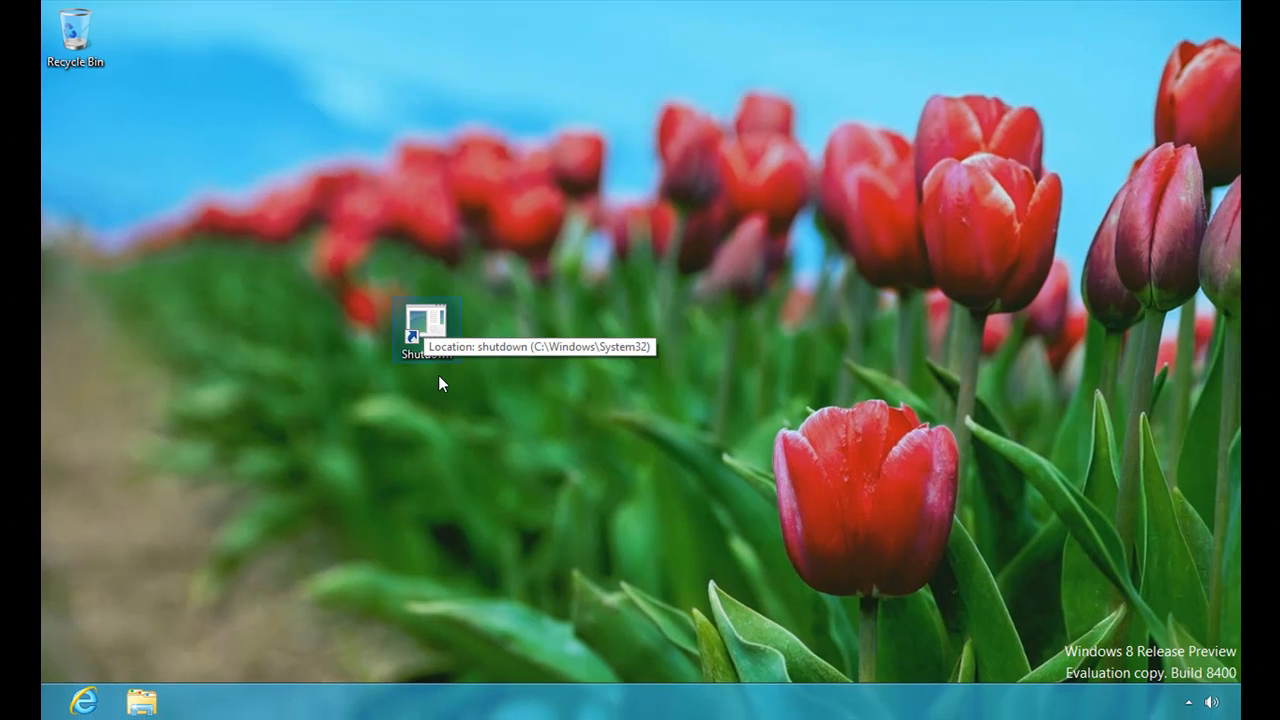
mouse_move(443, 391)
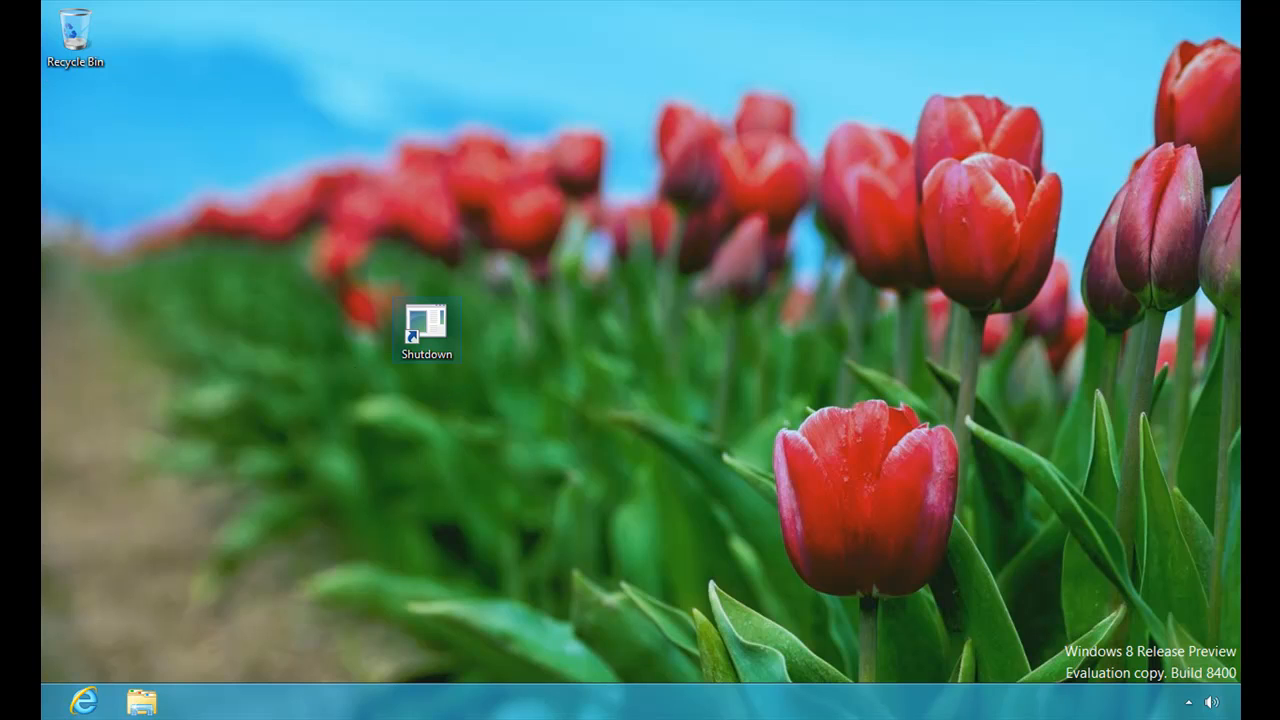
Step: Right-click the Shutdown shortcut icon to show its context menu
right_click(427, 330)
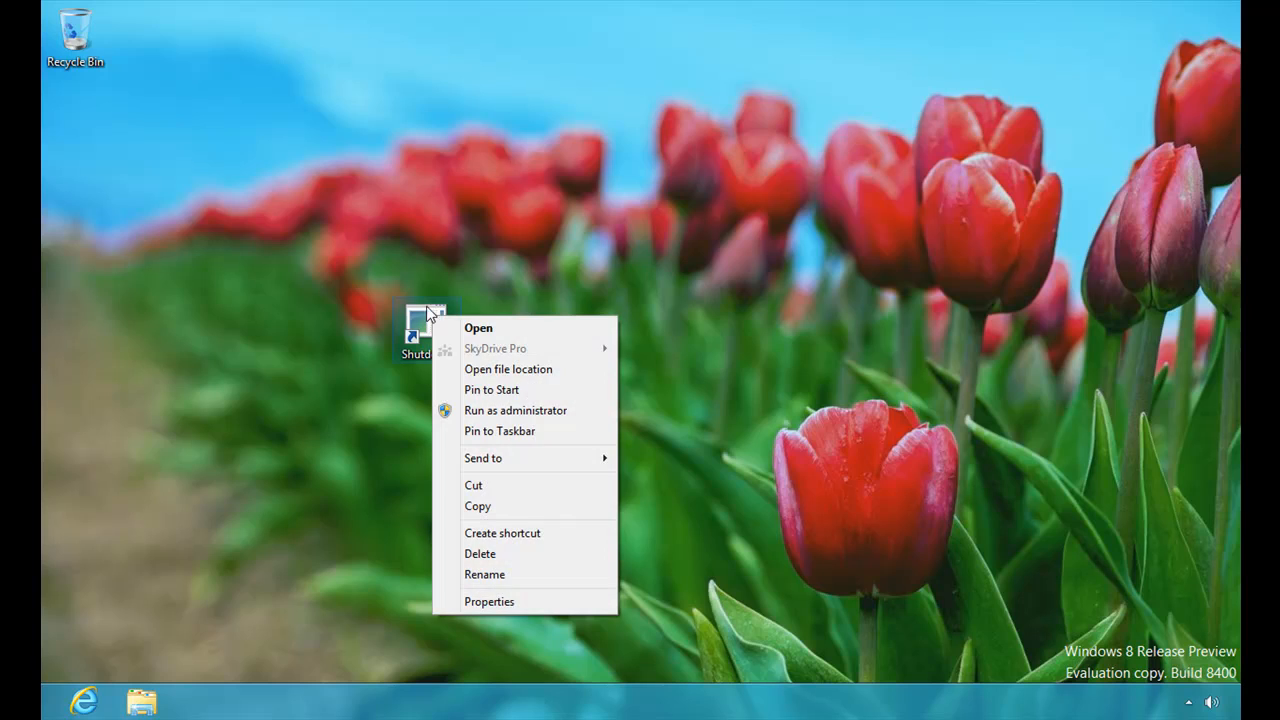
mouse_move(443, 320)
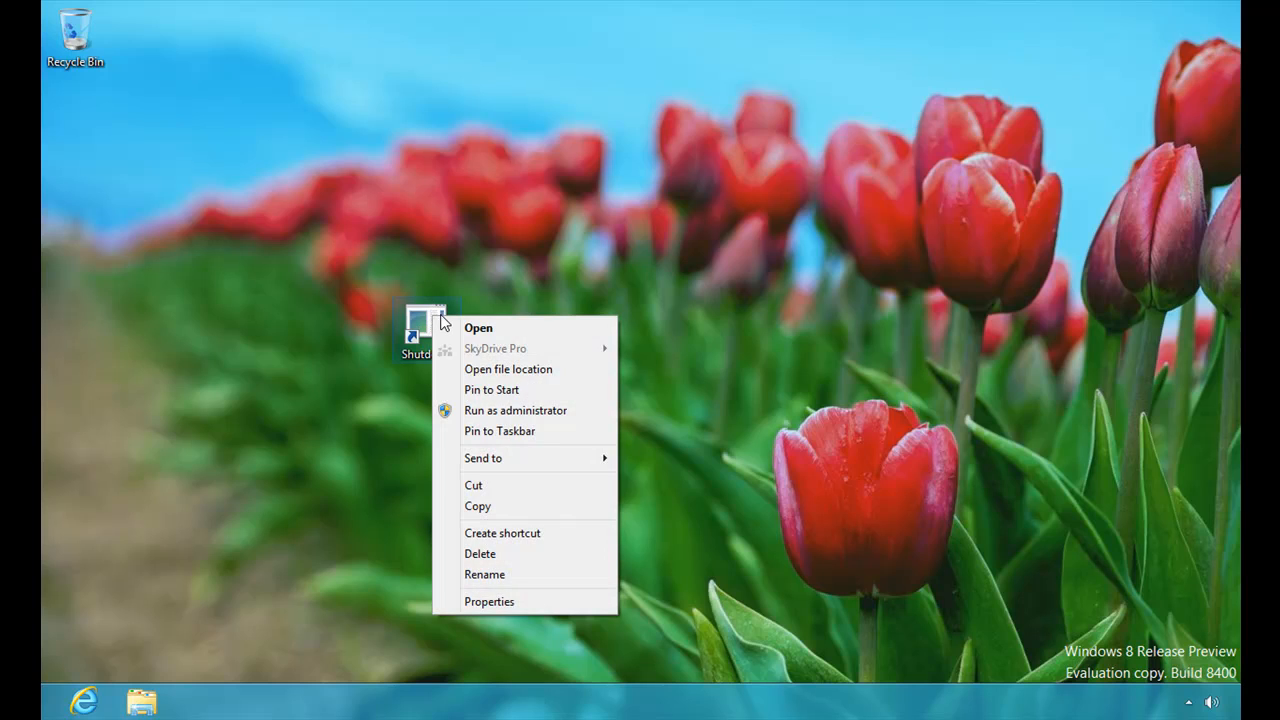
mouse_move(520, 601)
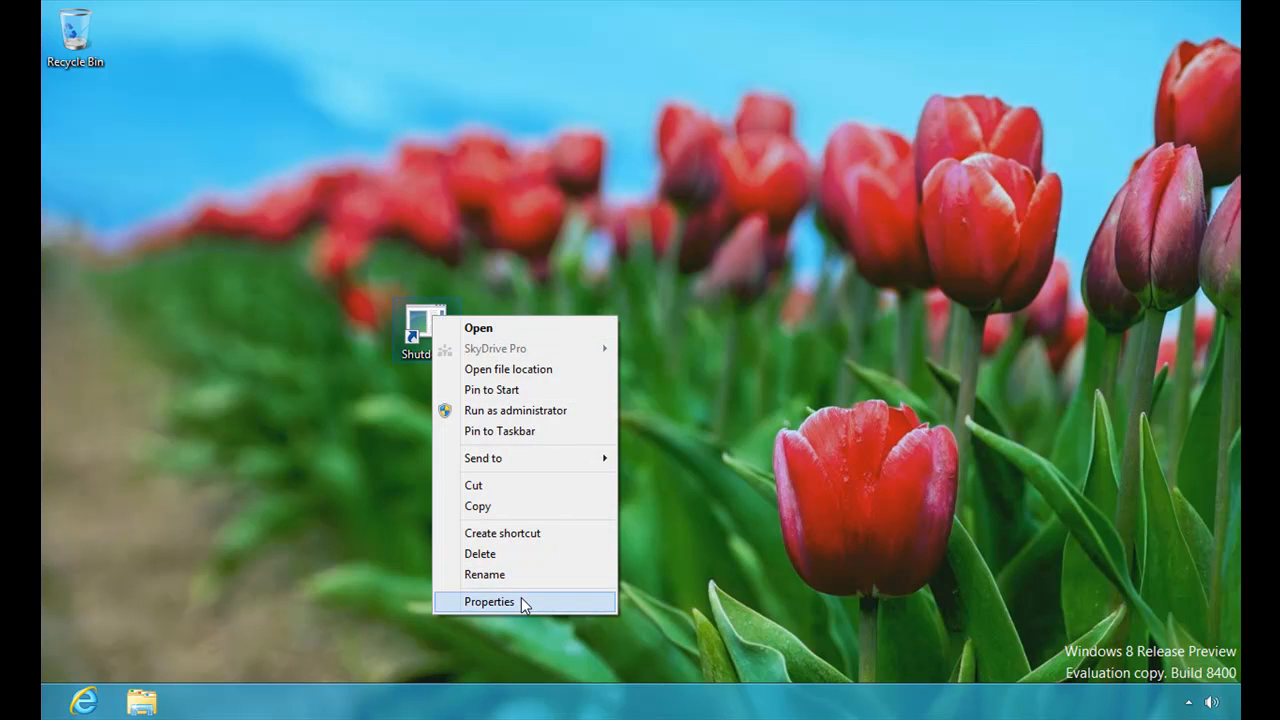
Step: Give the Shutdown shortcut the red power-button icon, apply, and close its properties
click(489, 601)
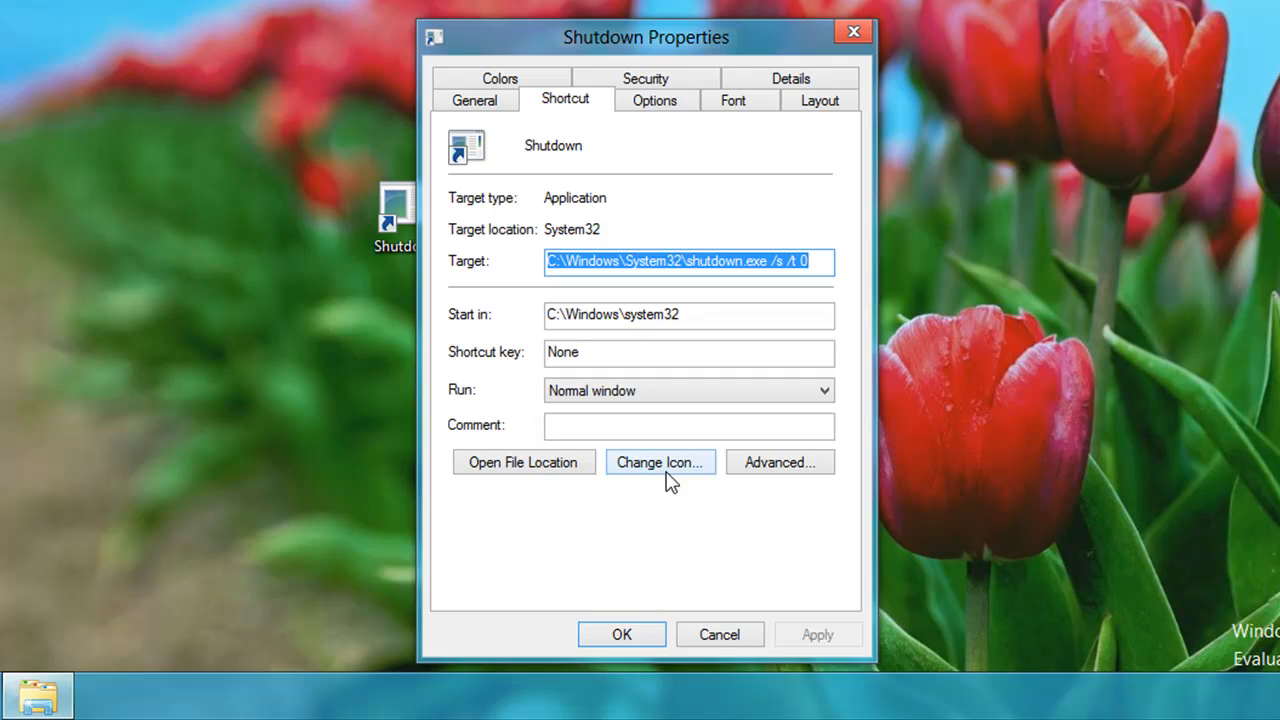
click(659, 462)
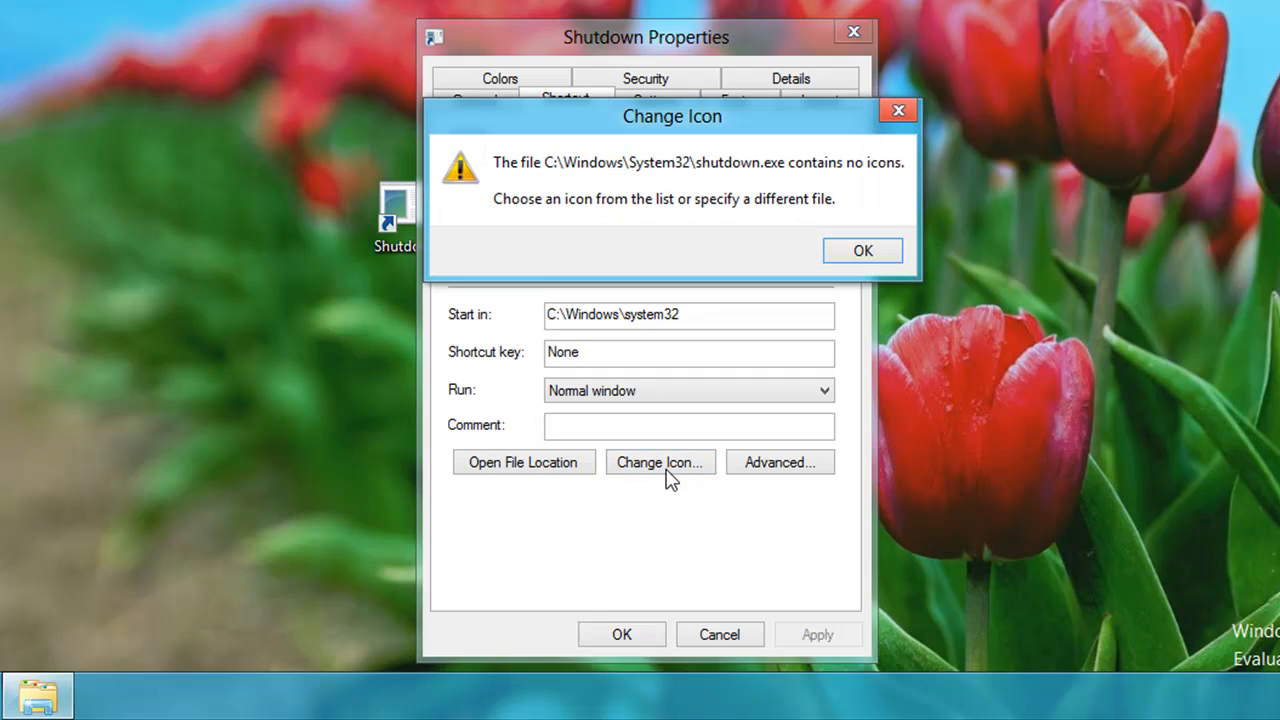
mouse_move(835, 277)
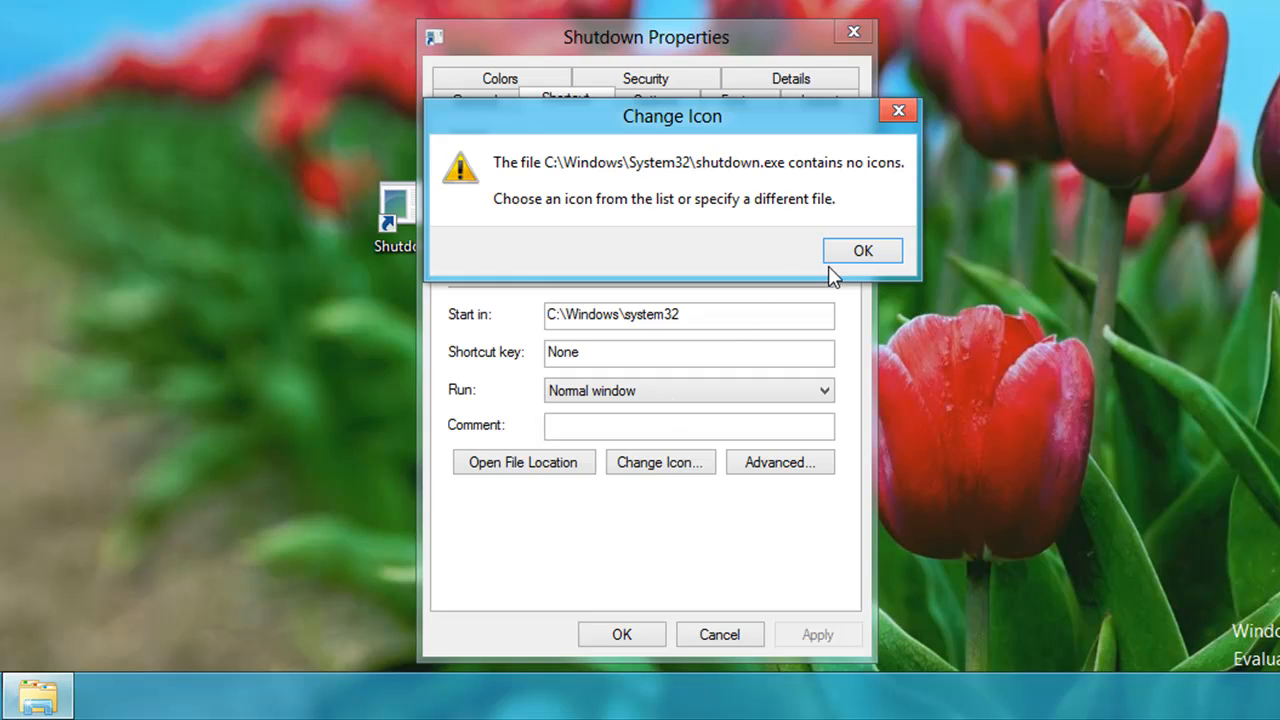
click(862, 250)
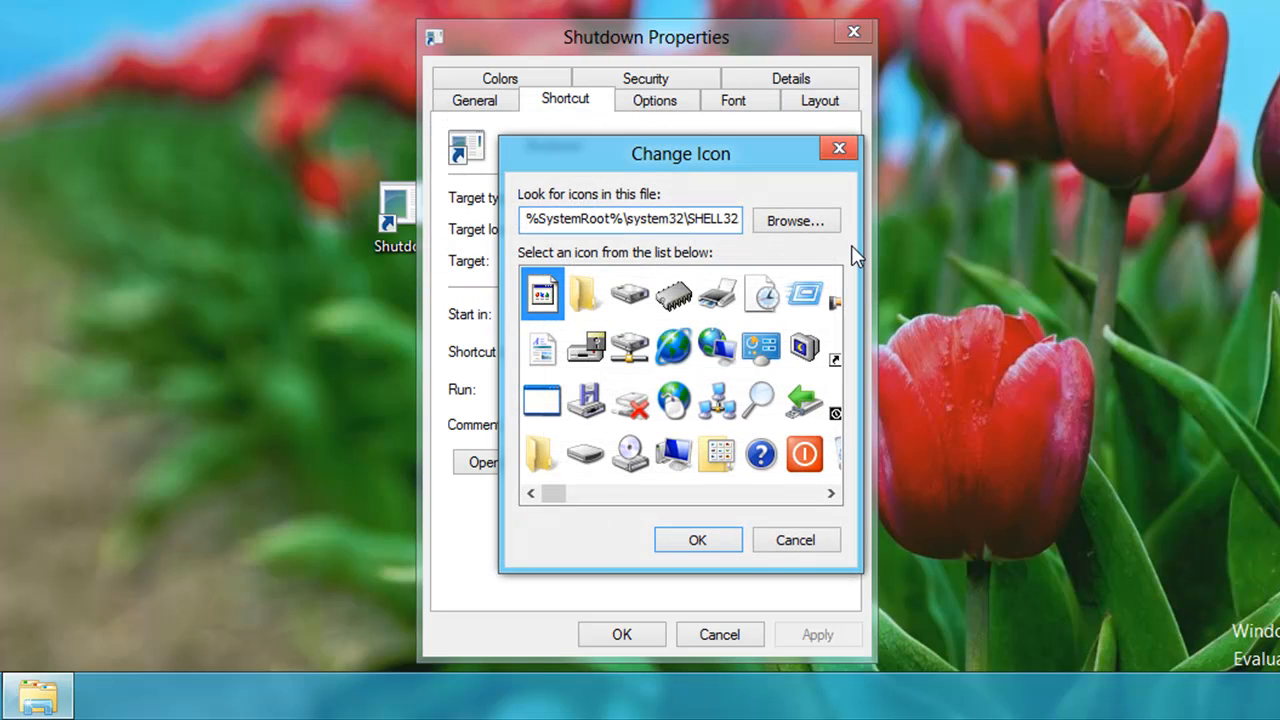
mouse_move(804, 455)
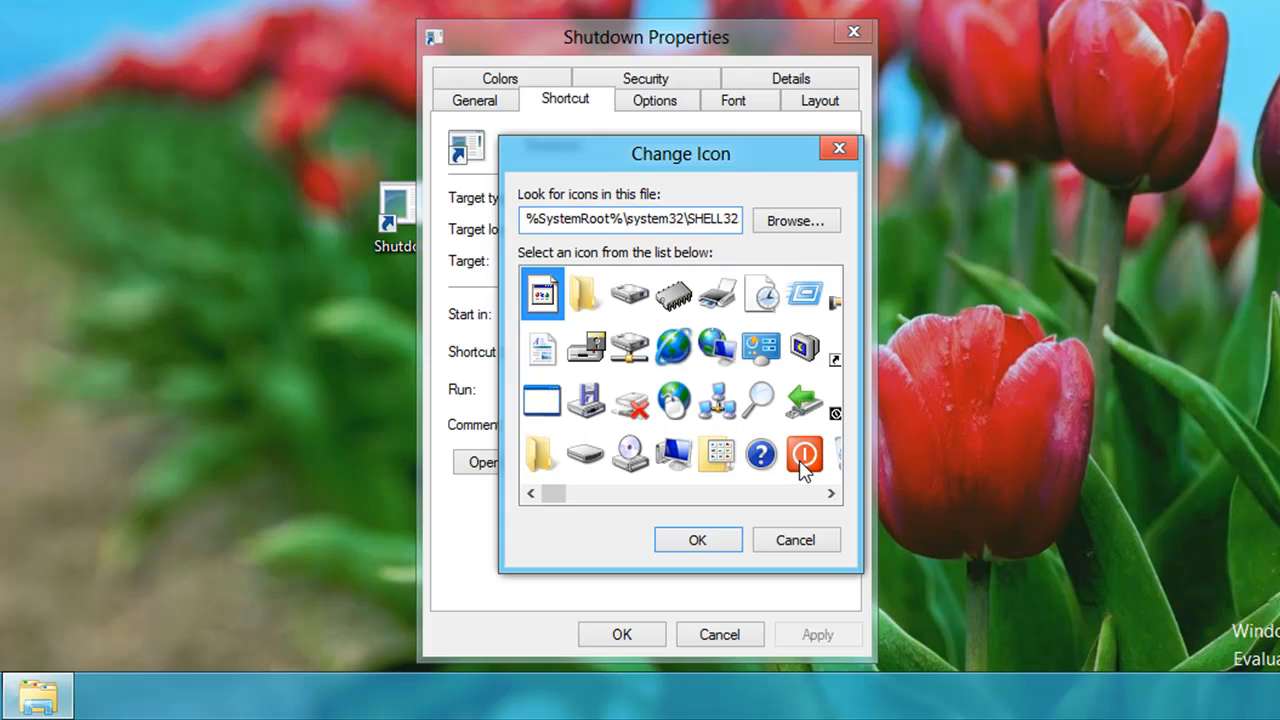
click(805, 455)
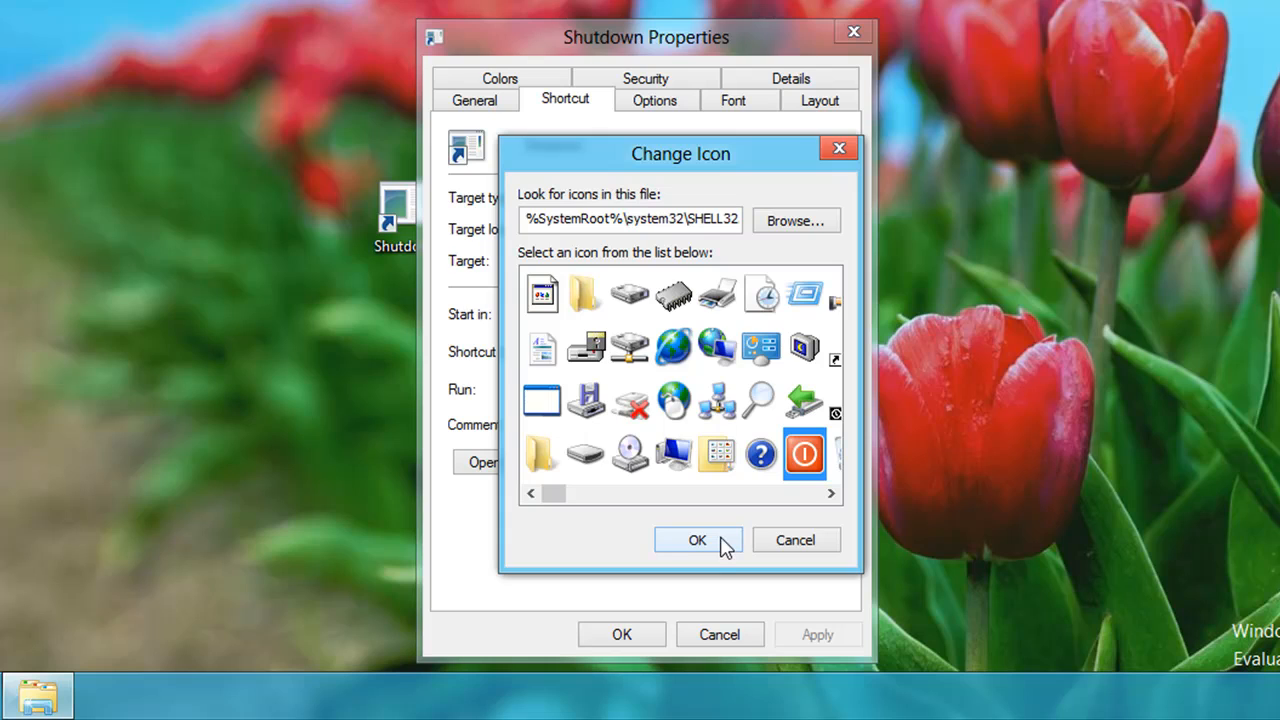
click(697, 540)
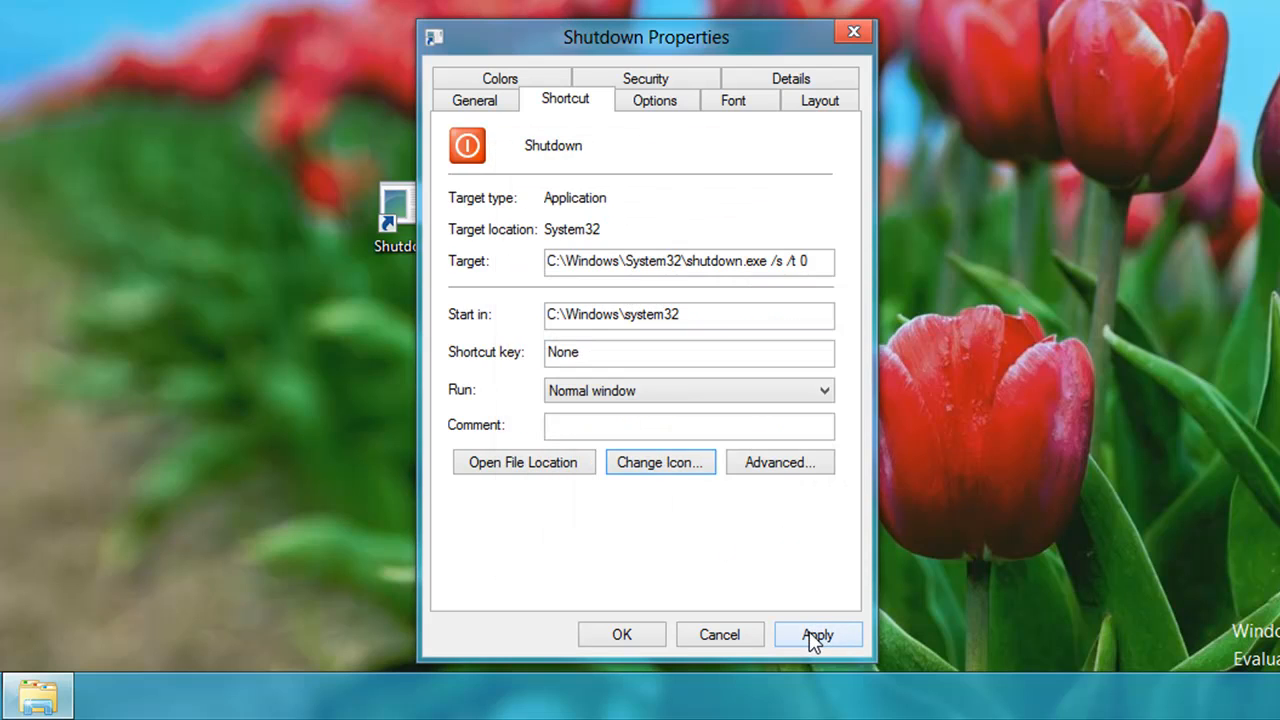
click(817, 634)
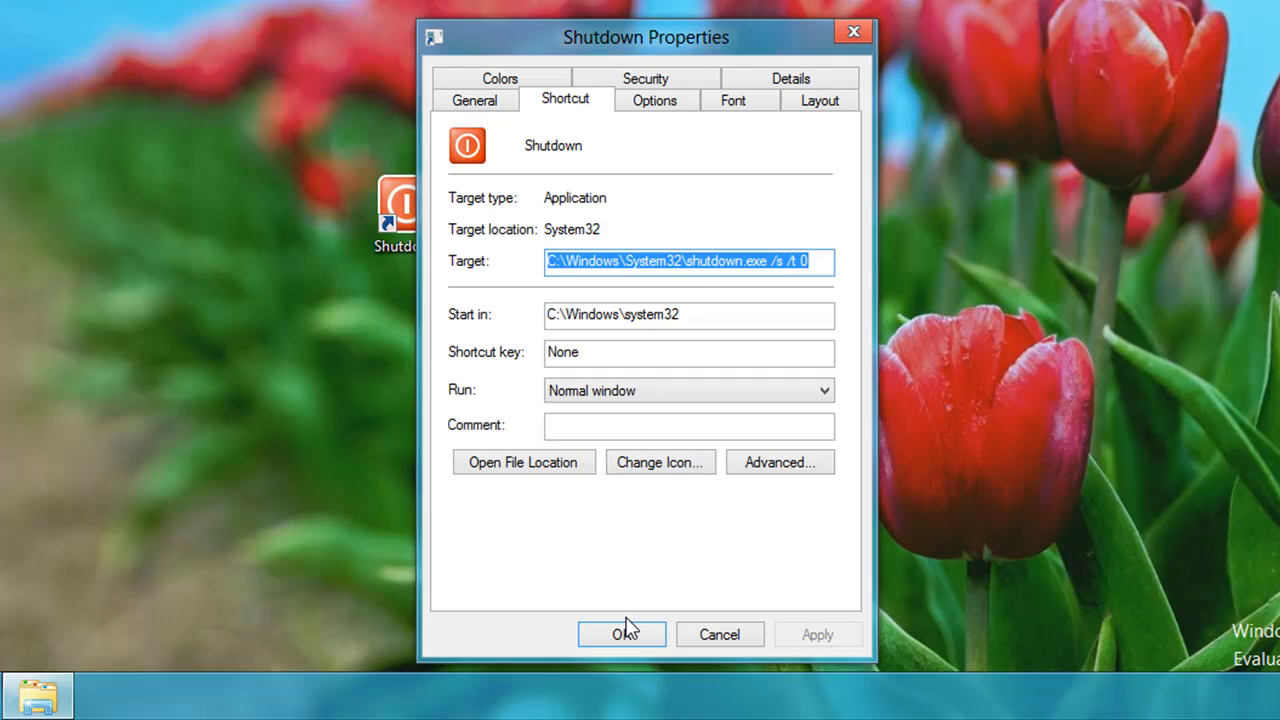
click(621, 634)
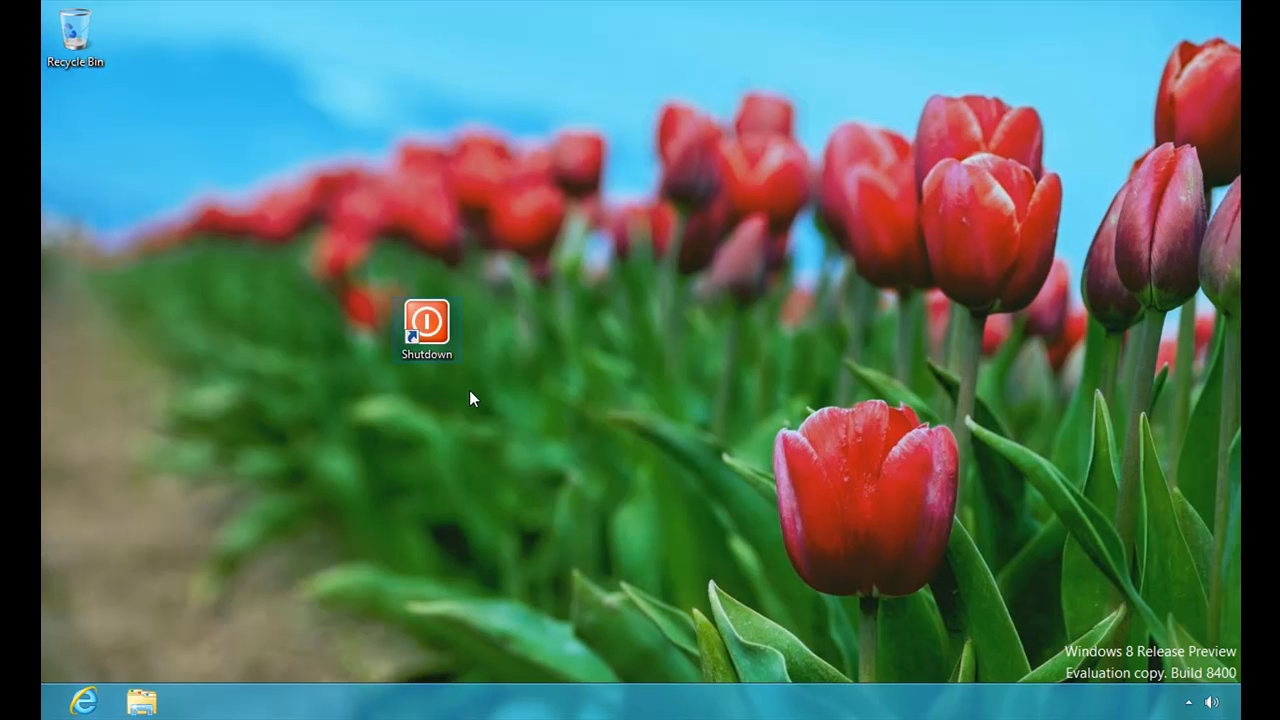
mouse_move(471, 385)
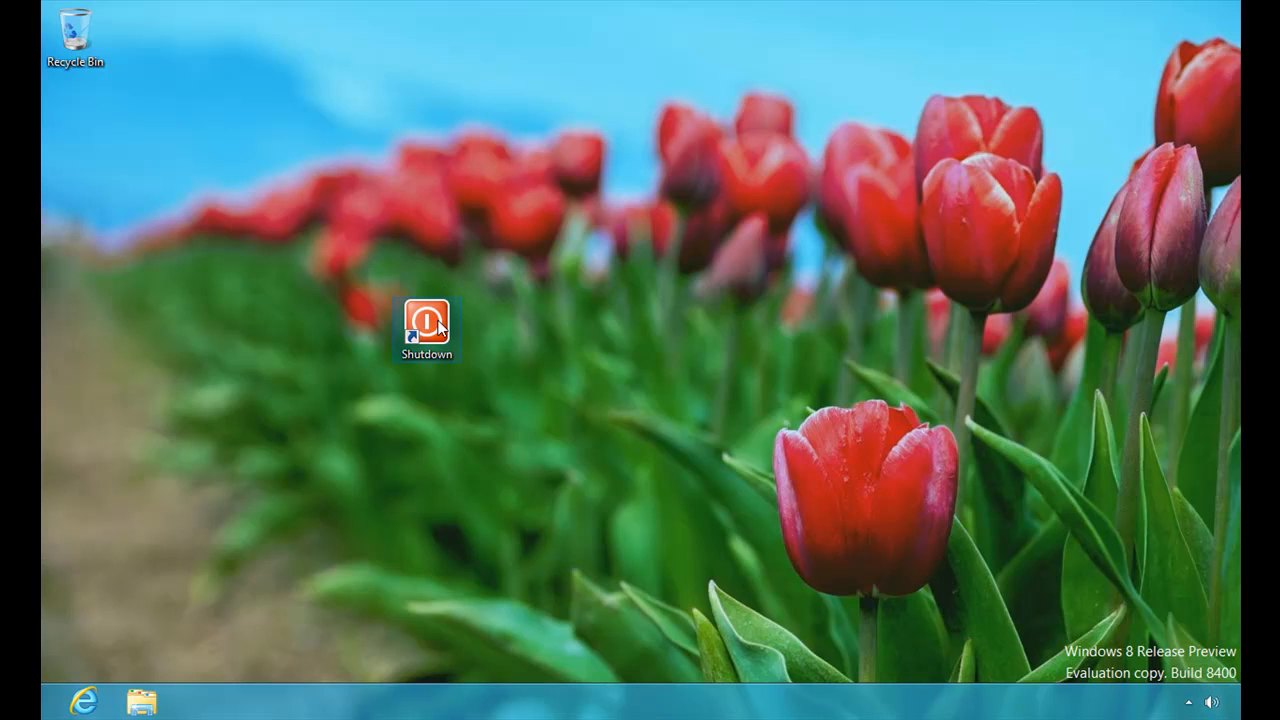
Step: Pin the Shutdown shortcut to the taskbar and scroll the Start screen to its tile
right_click(427, 320)
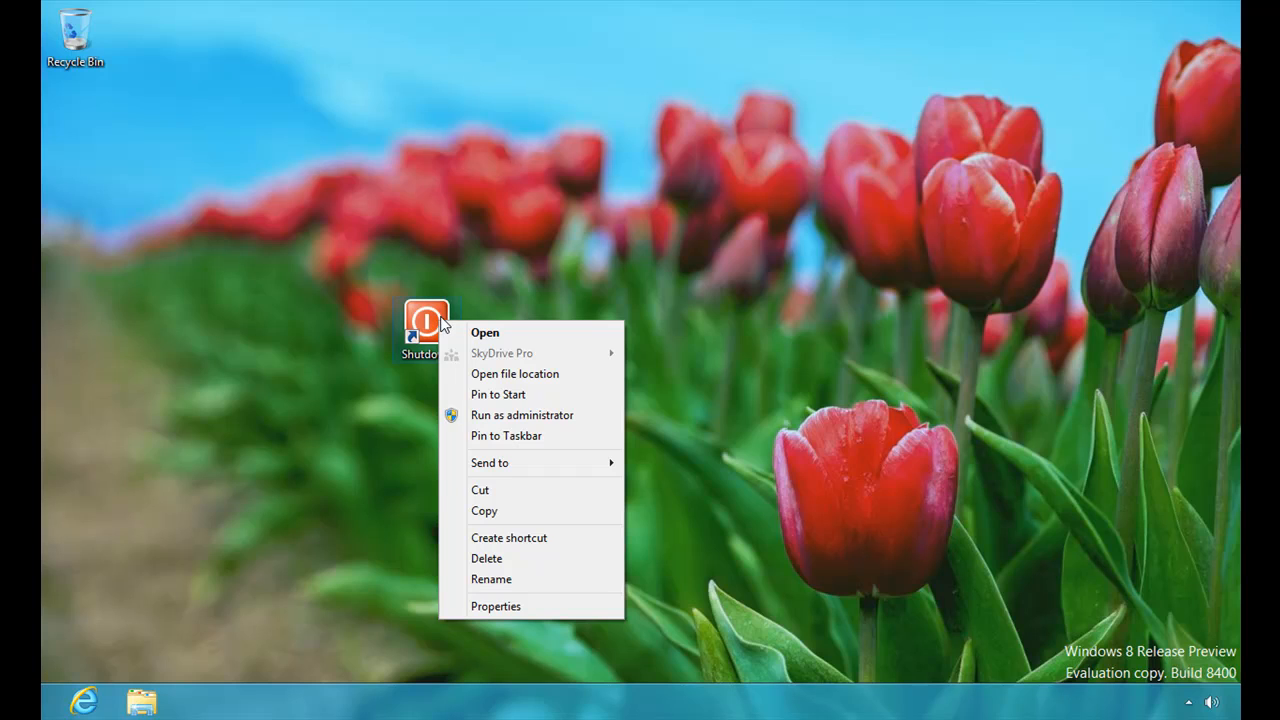
click(517, 400)
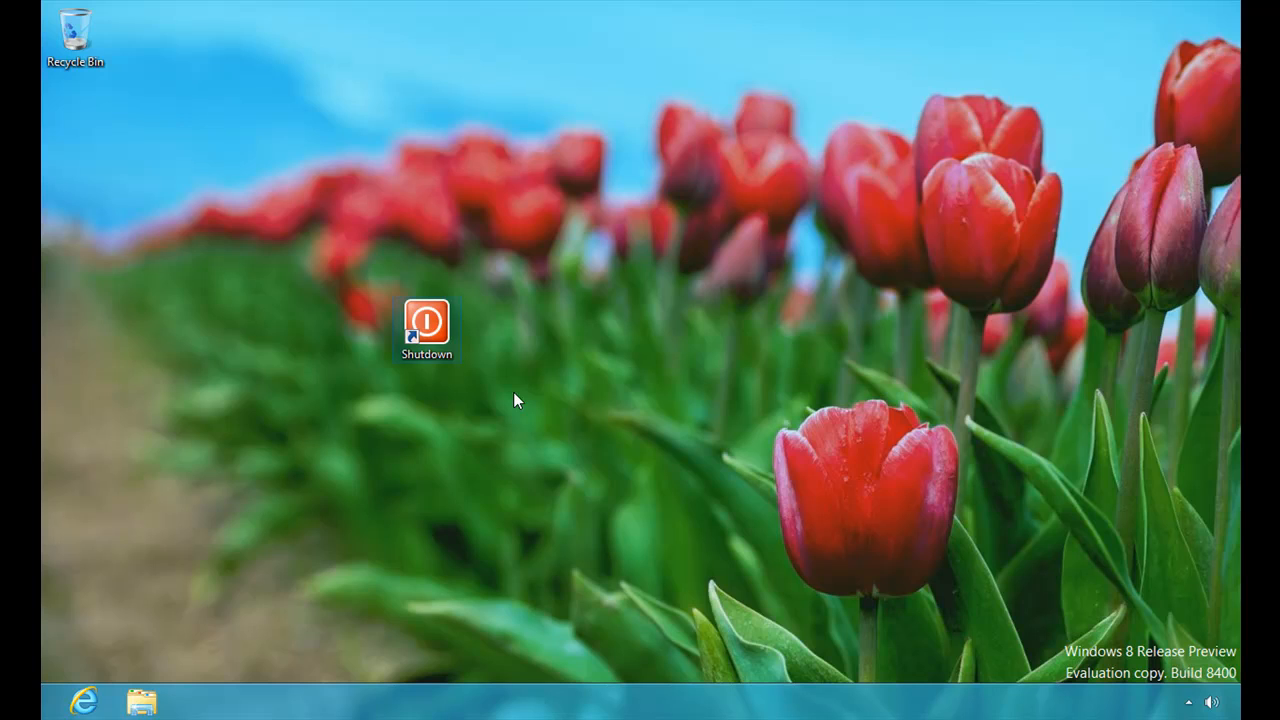
mouse_move(510, 403)
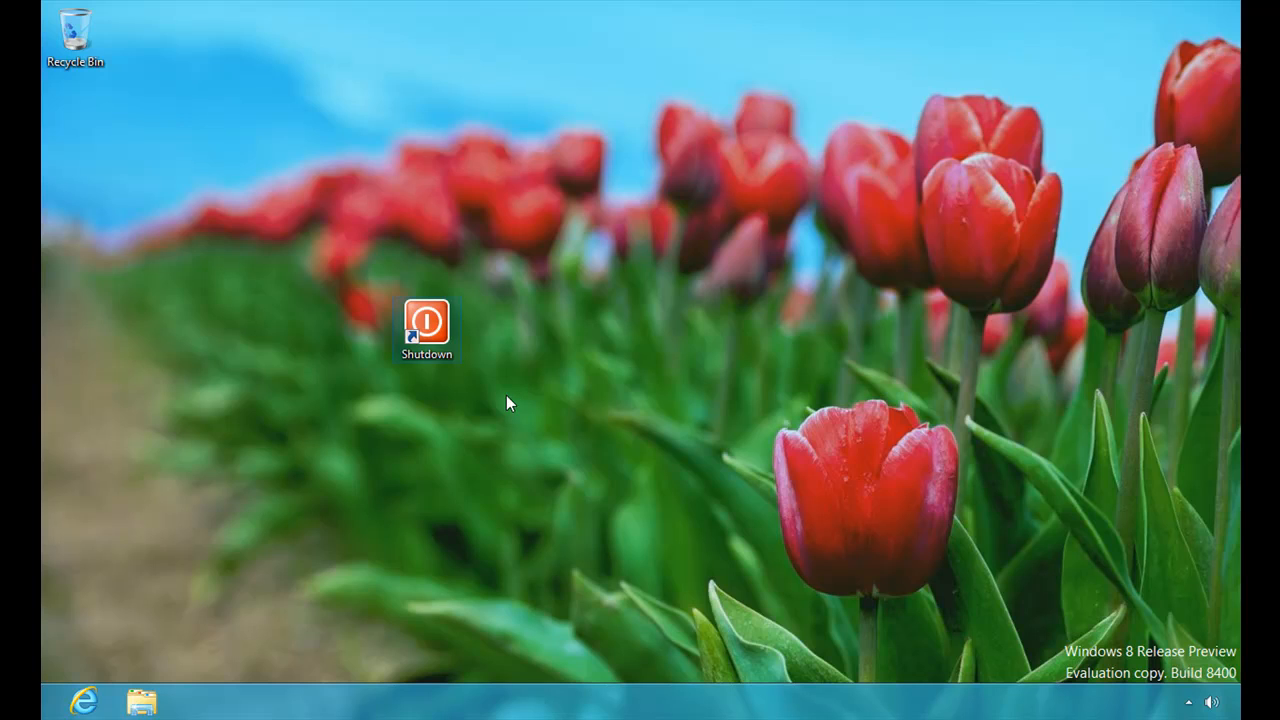
right_click(427, 320)
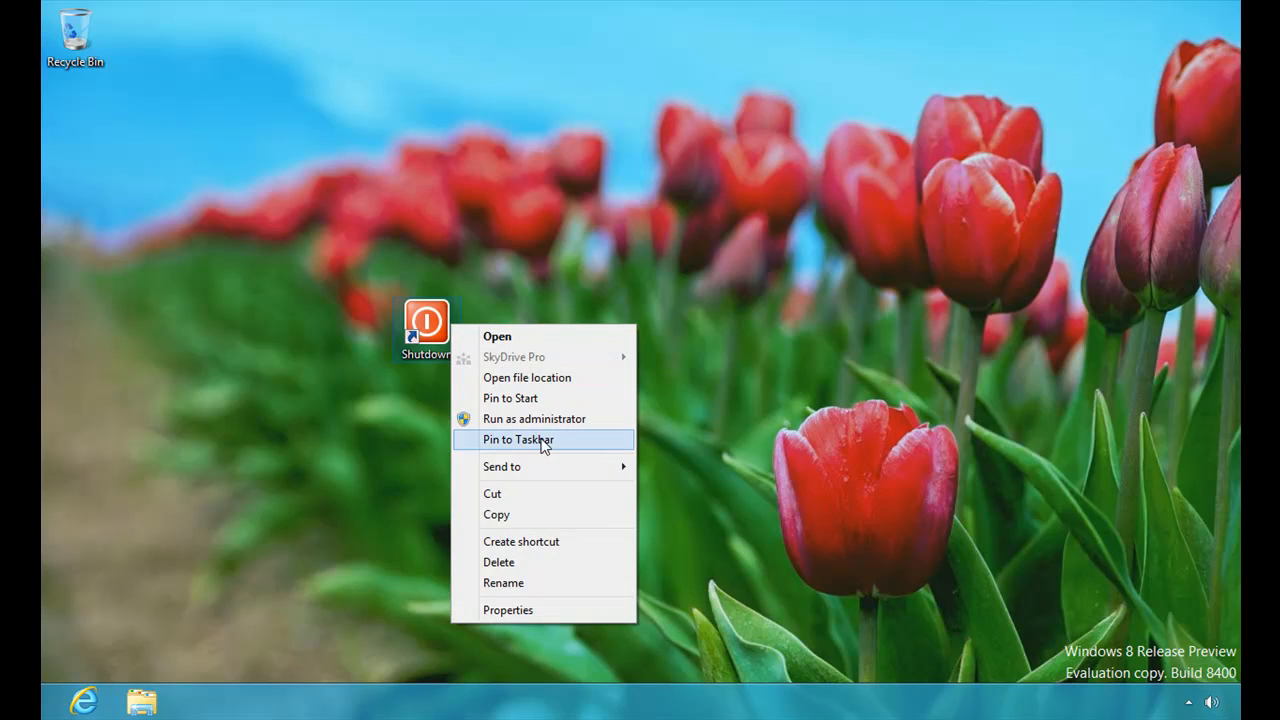
click(518, 439)
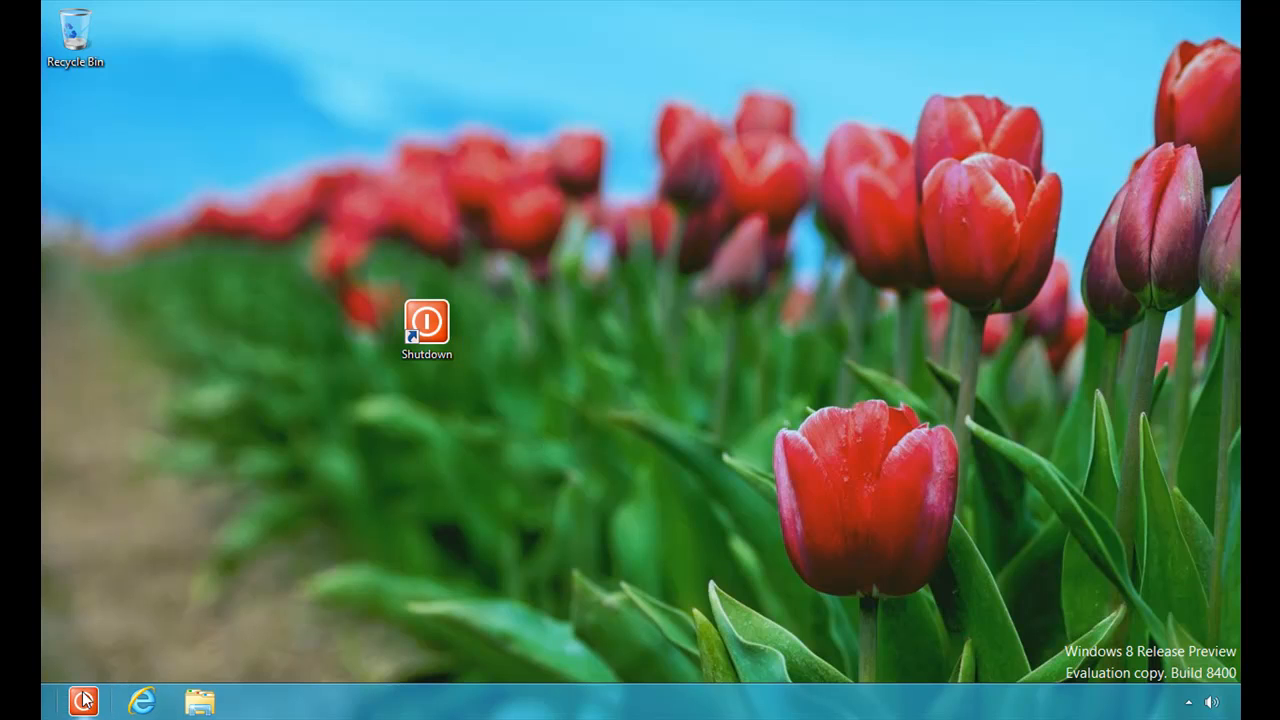
mouse_move(278, 515)
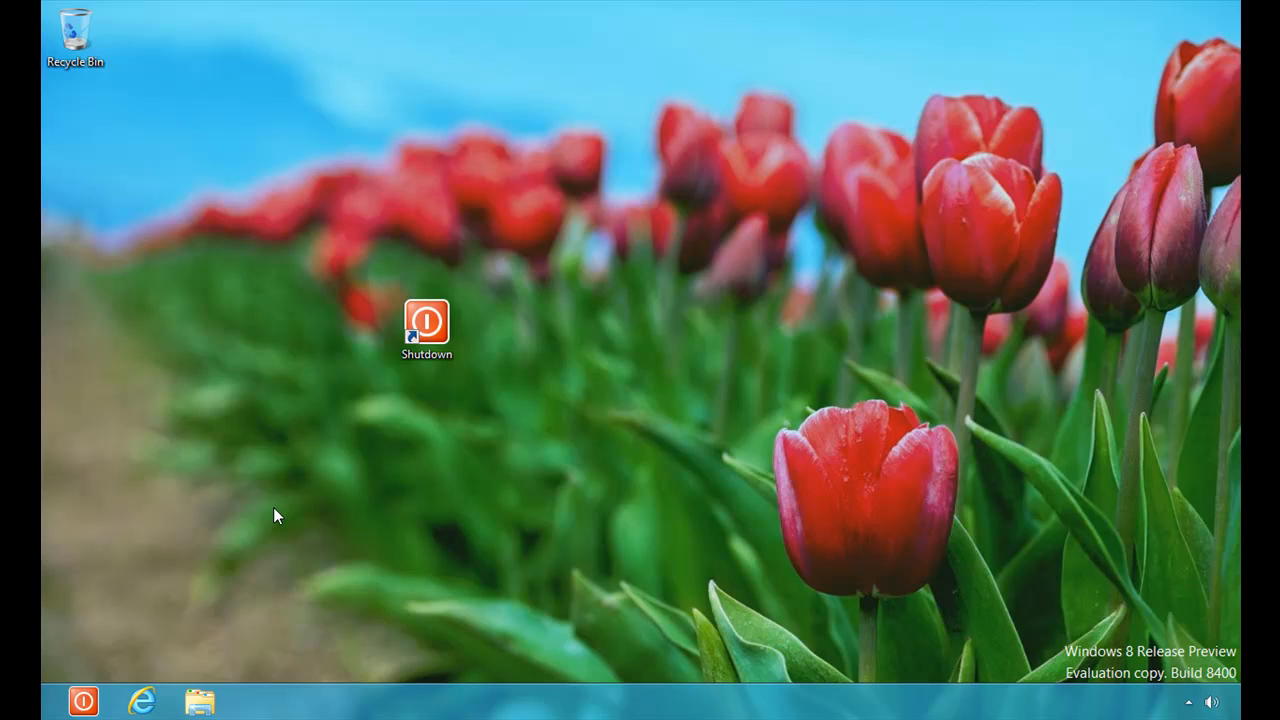
mouse_move(290, 324)
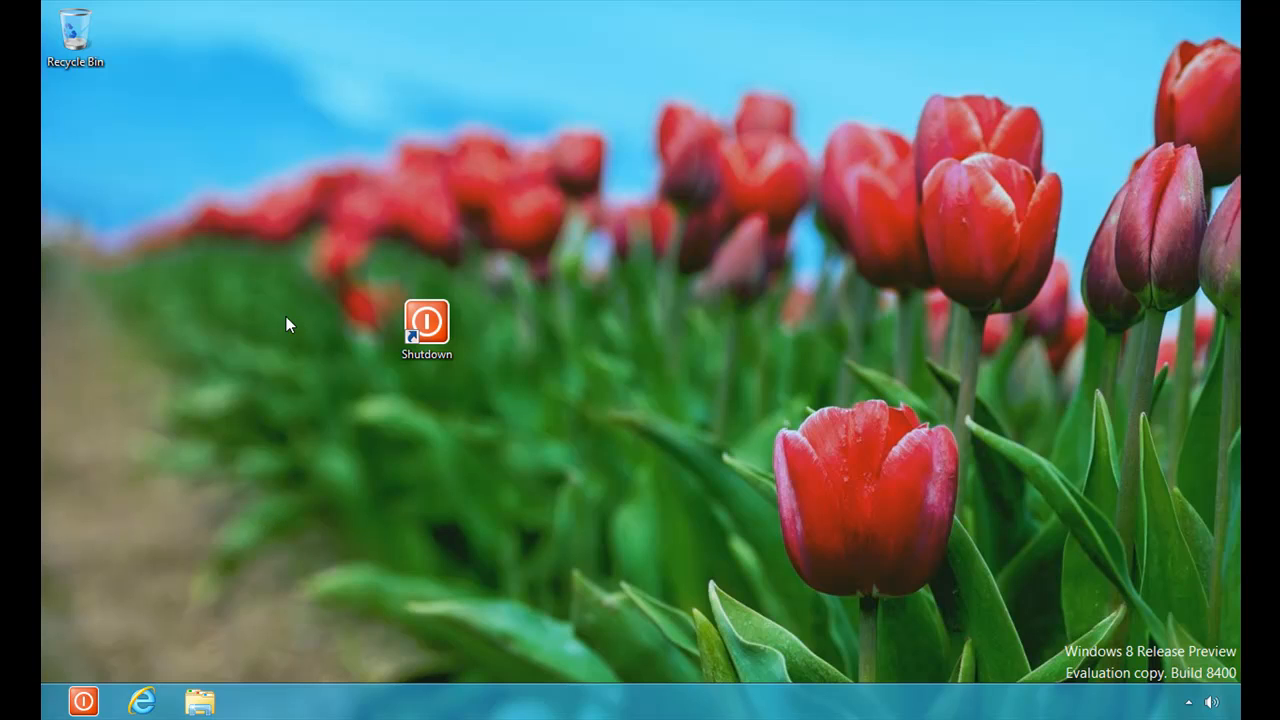
mouse_move(247, 318)
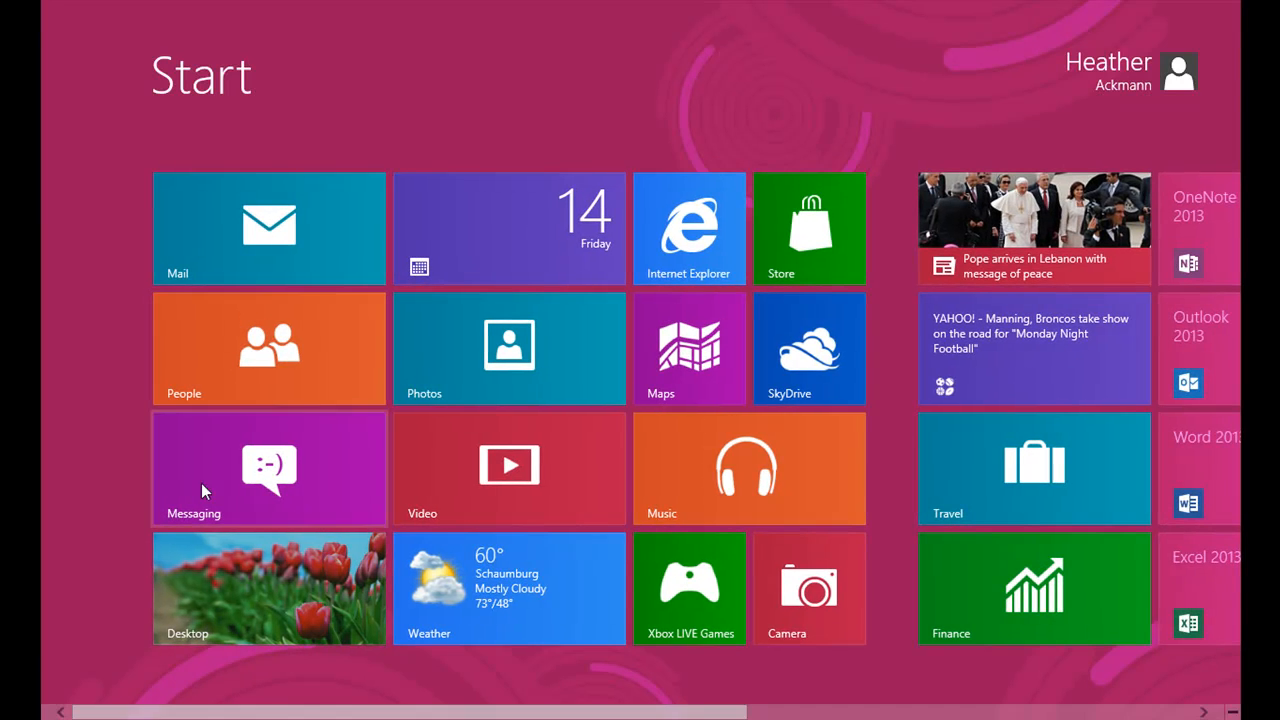
scroll(right, 3)
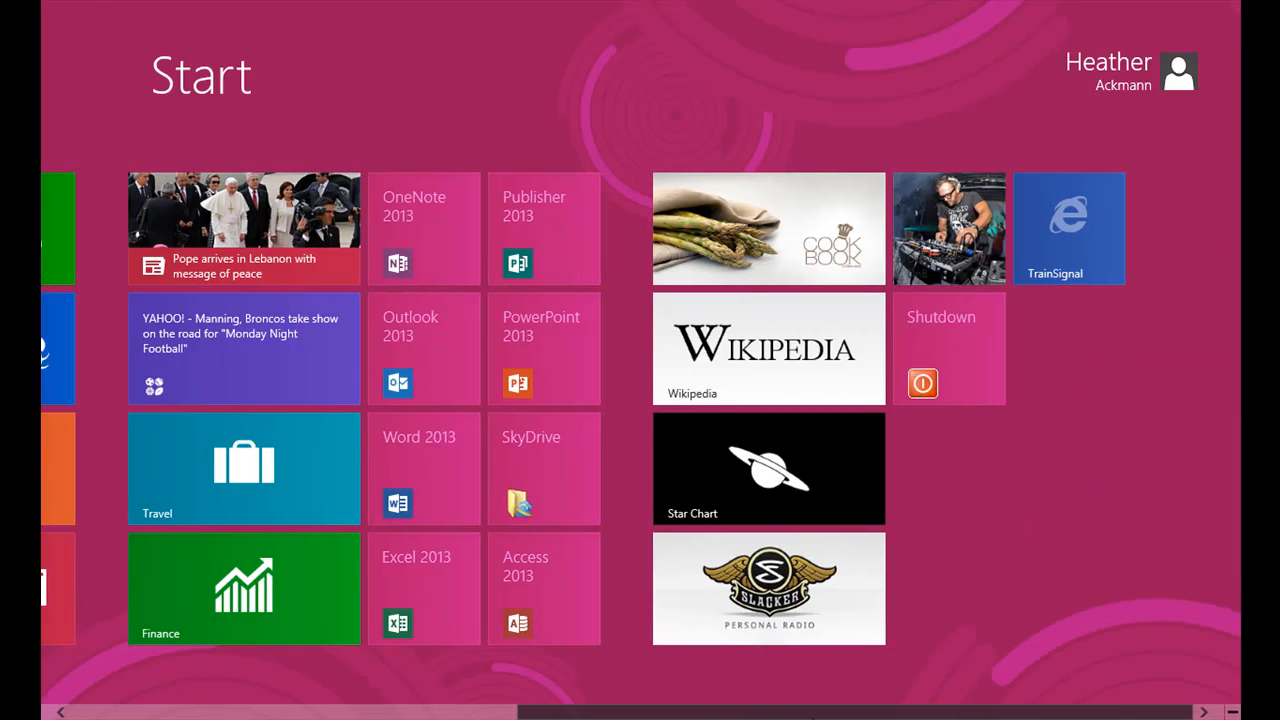
mouse_move(986, 368)
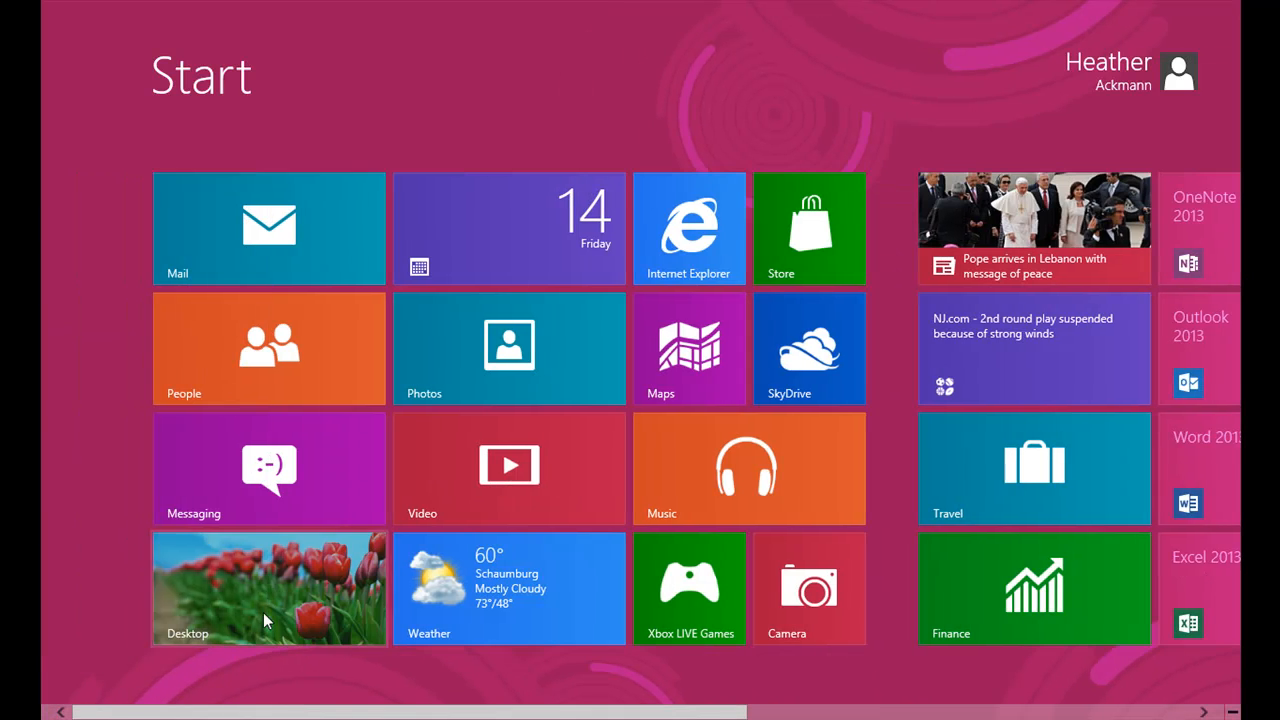
Step: Return to the desktop and start a new shortcut from its context menu
click(268, 588)
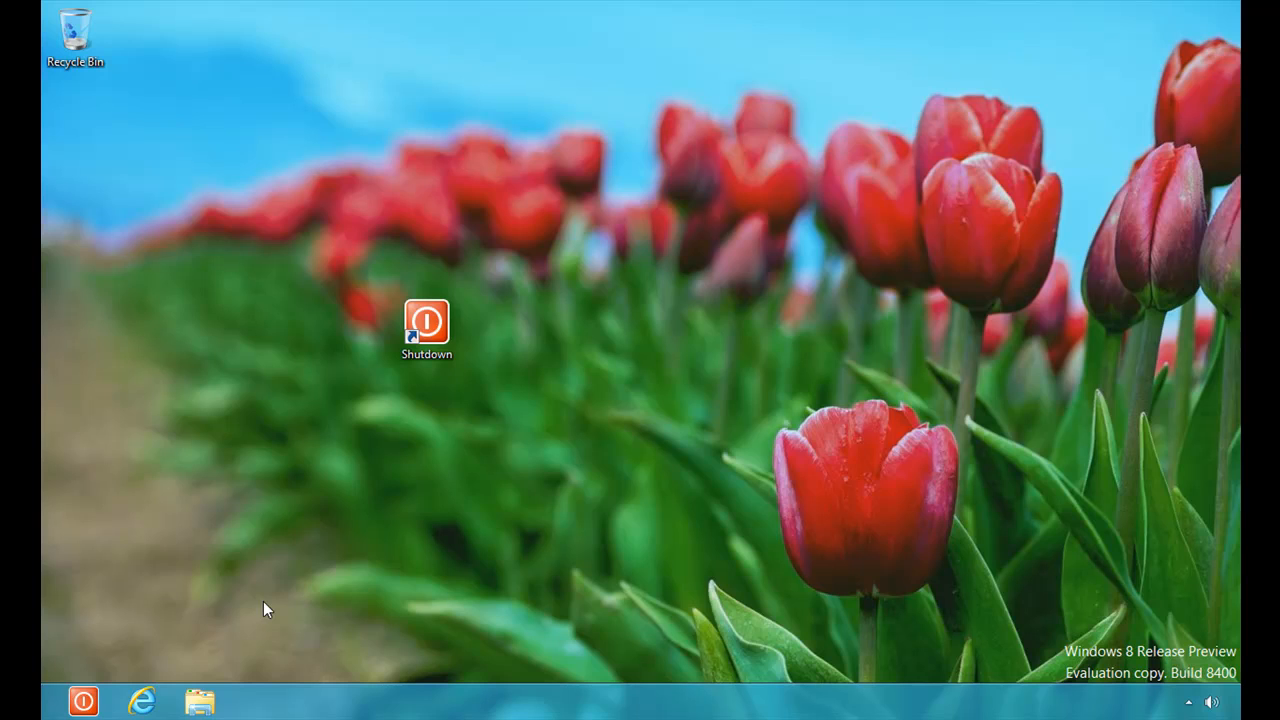
right_click(320, 118)
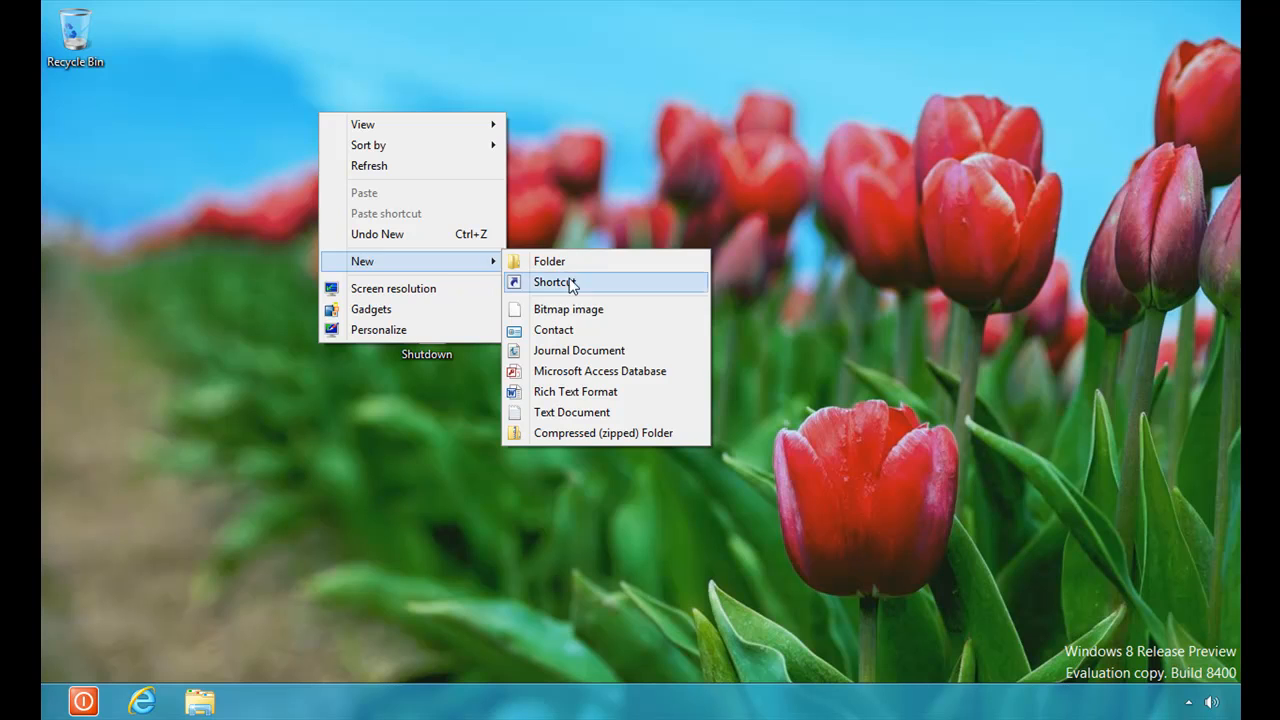
click(552, 281)
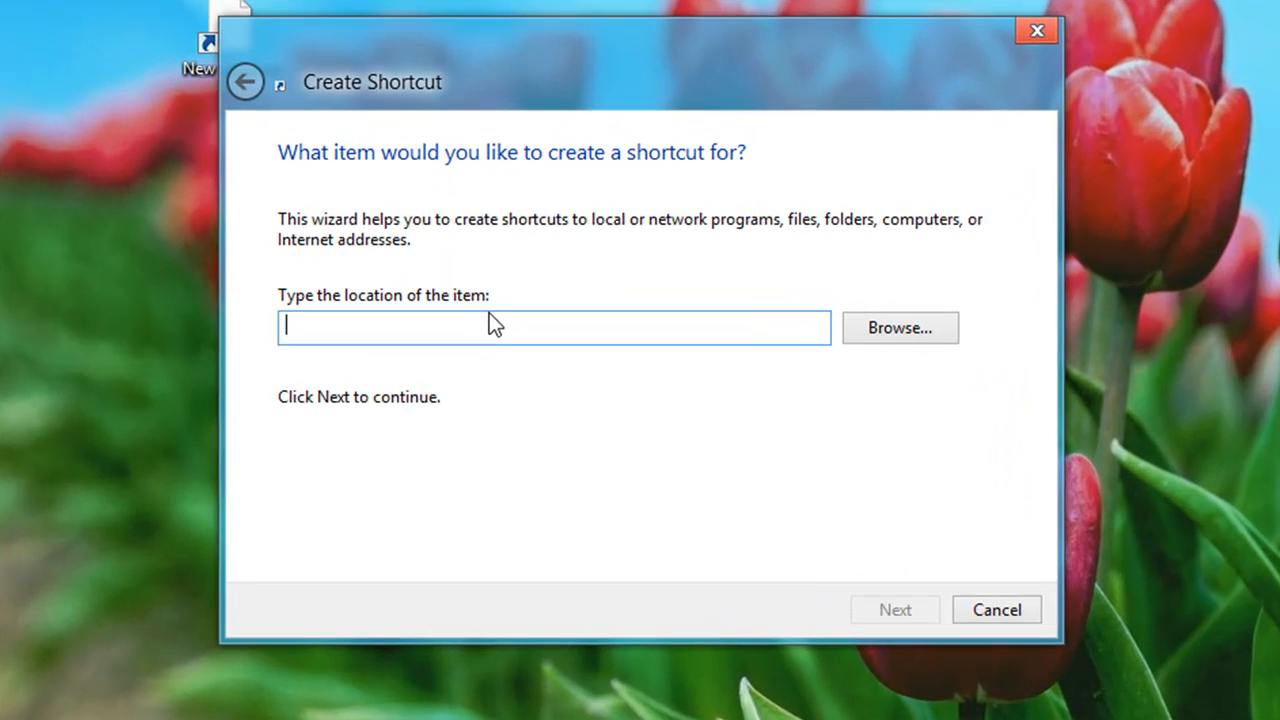
Step: Create a shortcut named Restart with location 'shutdown /r /t 0'
text(shutdown)
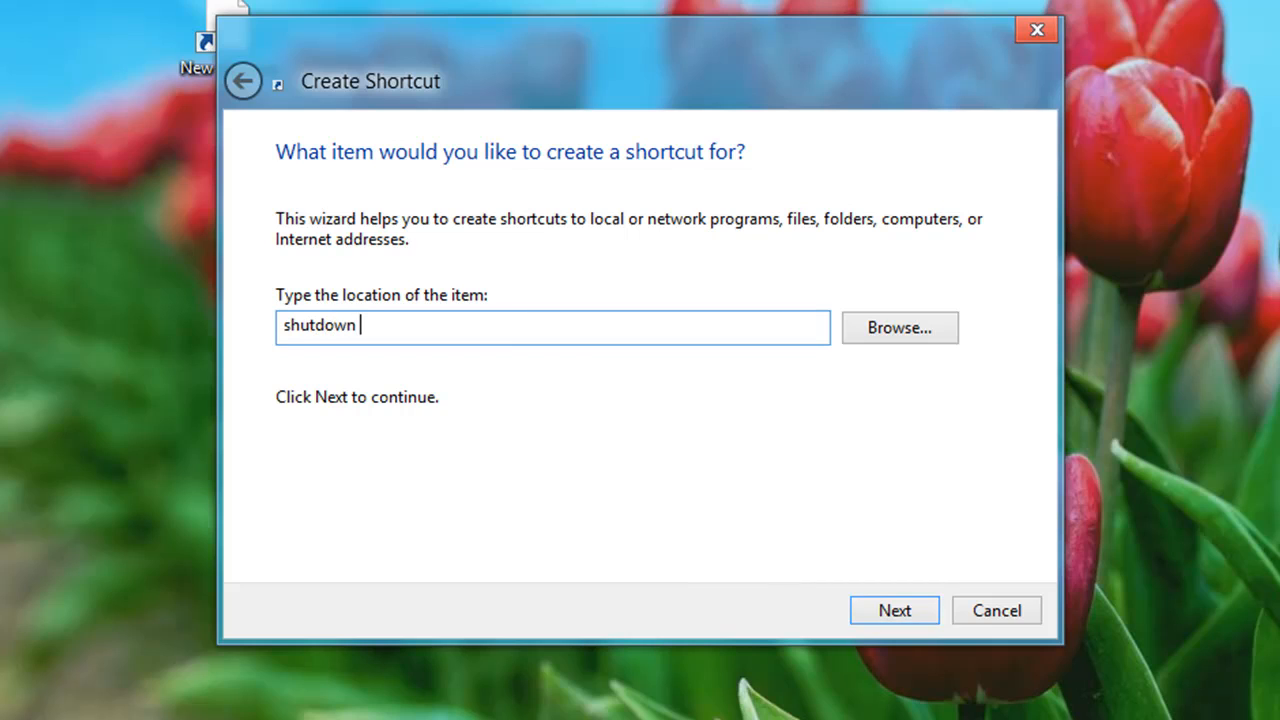
text(/r)
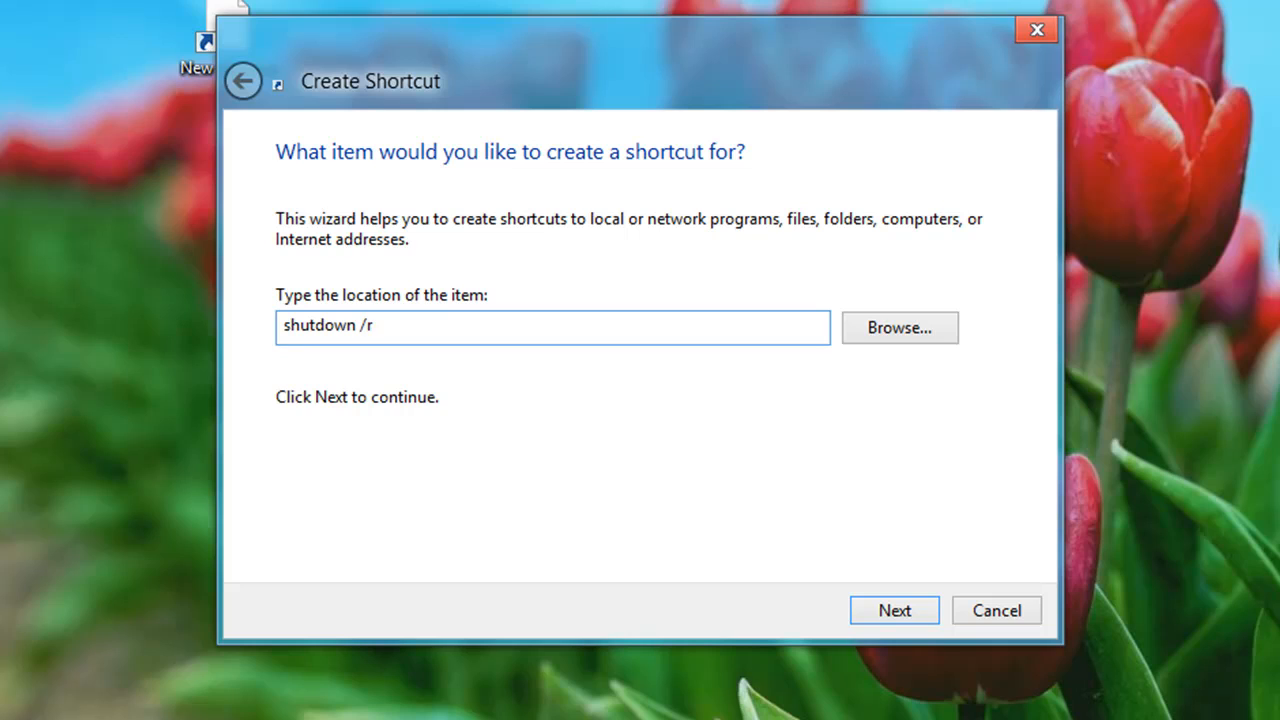
text(/)
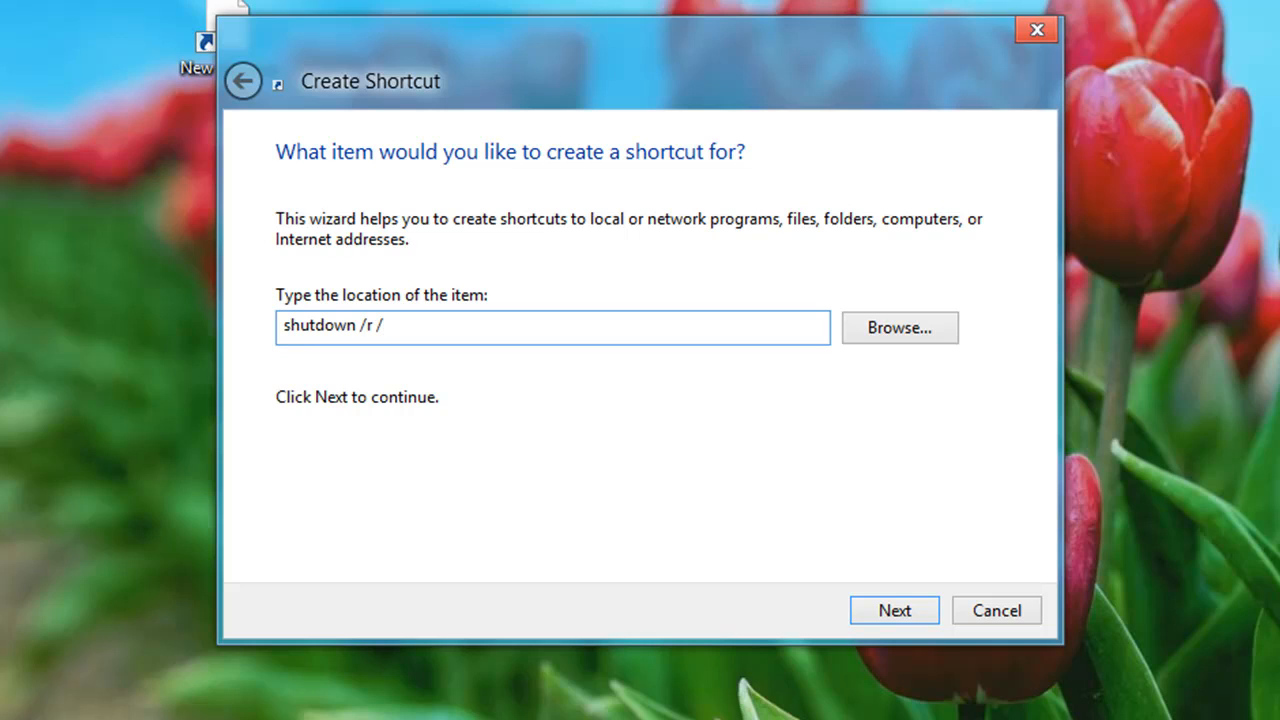
text(t)
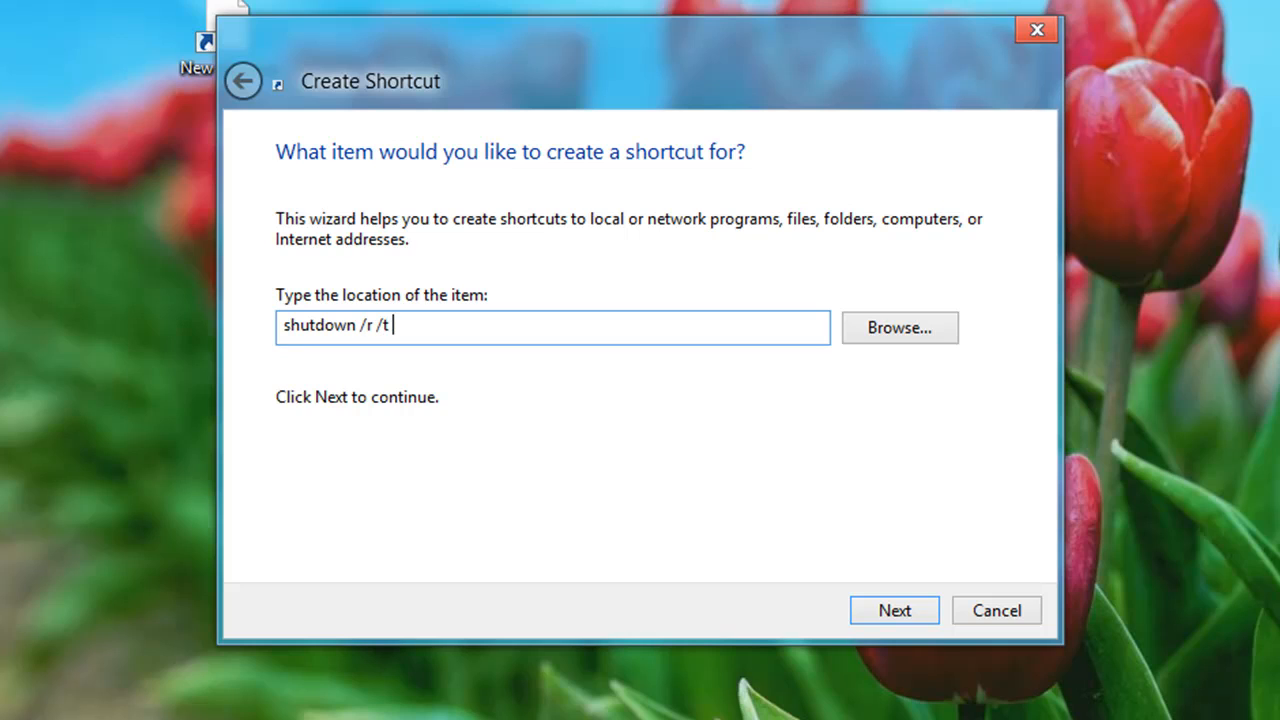
text(0)
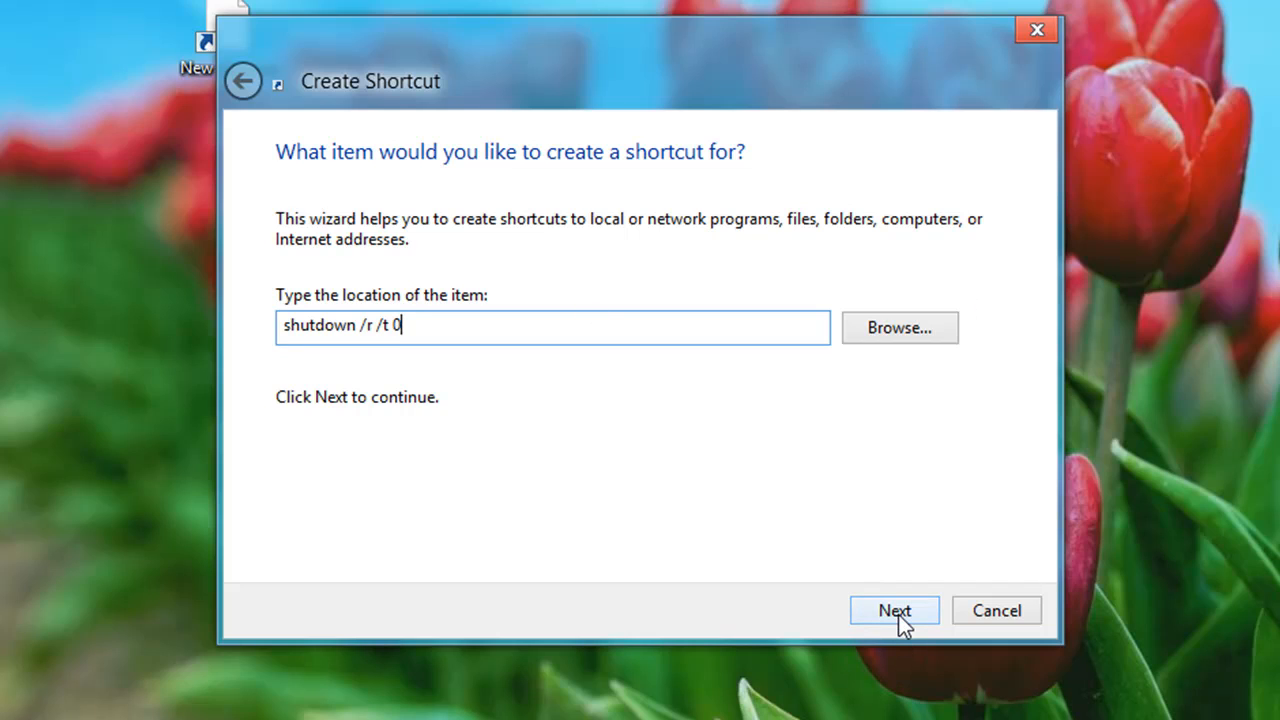
click(893, 610)
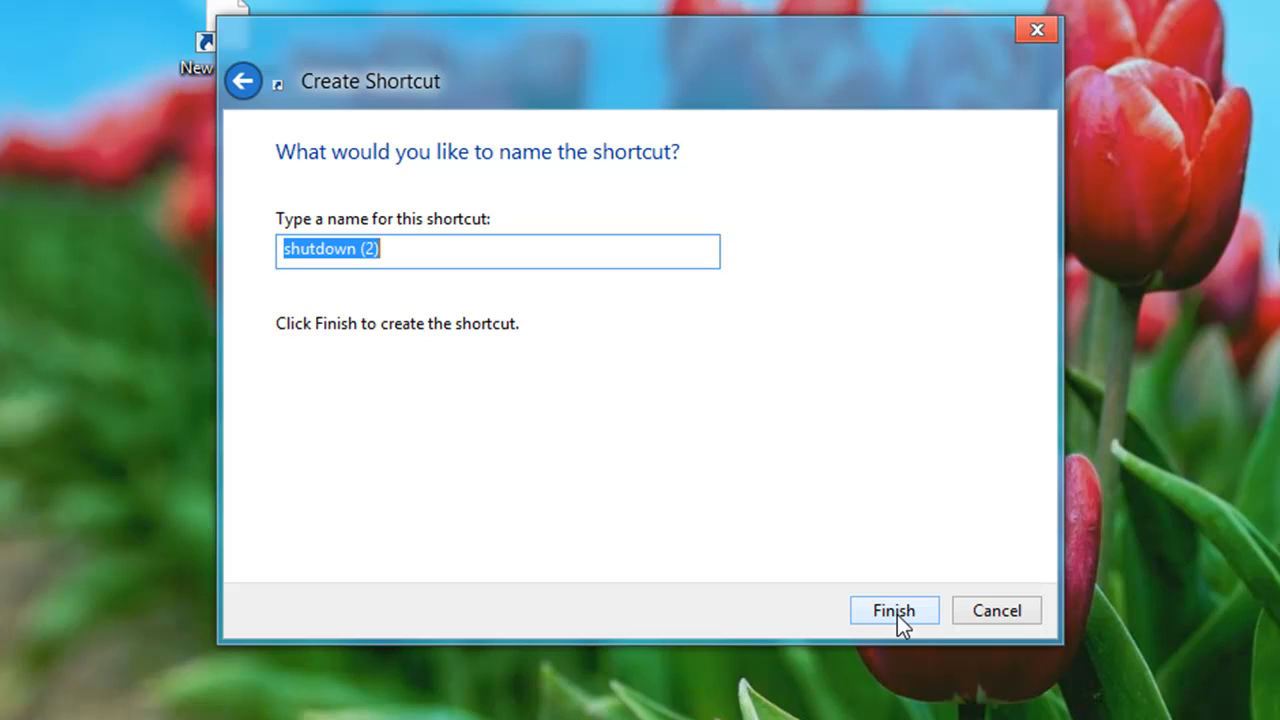
mouse_move(128, 277)
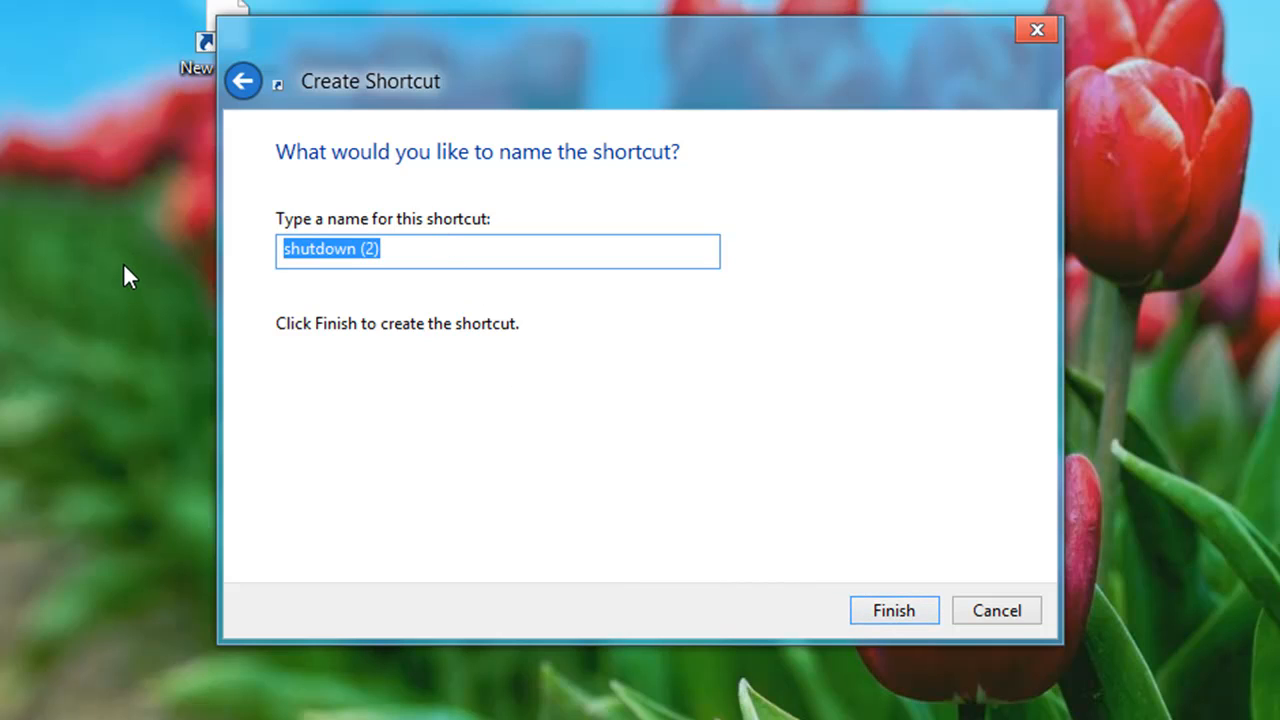
text(Restart)
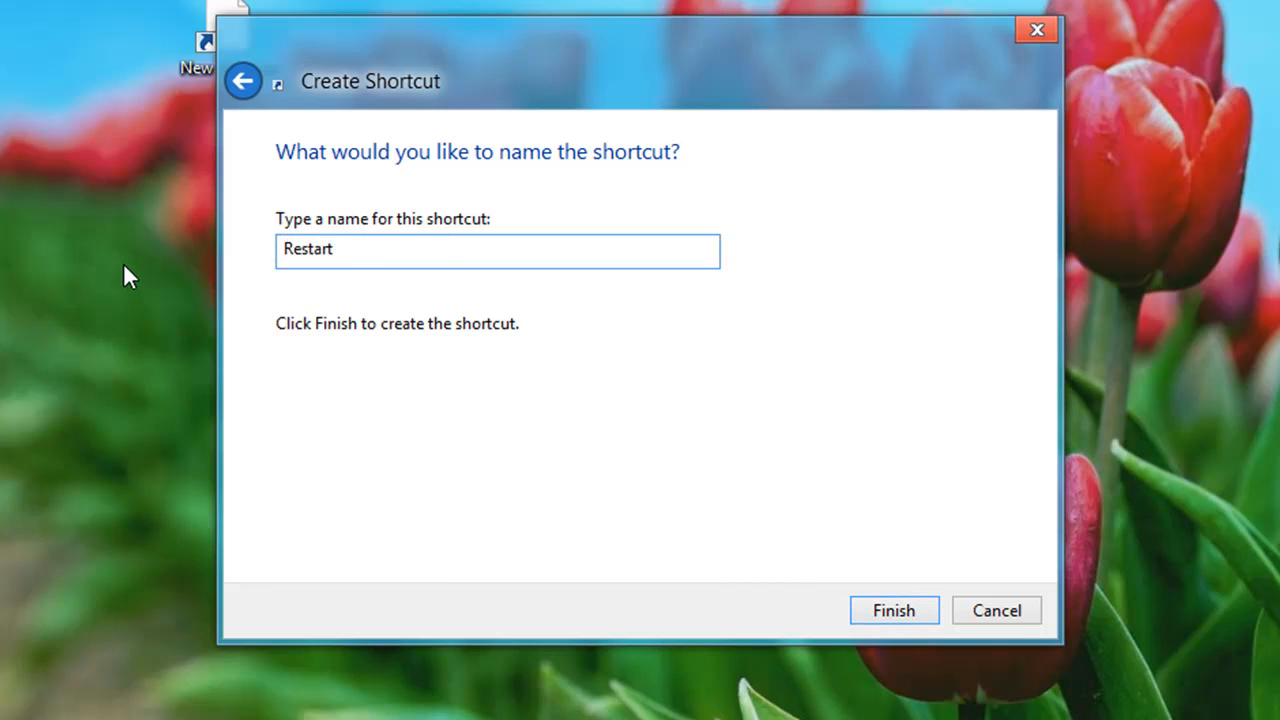
click(892, 610)
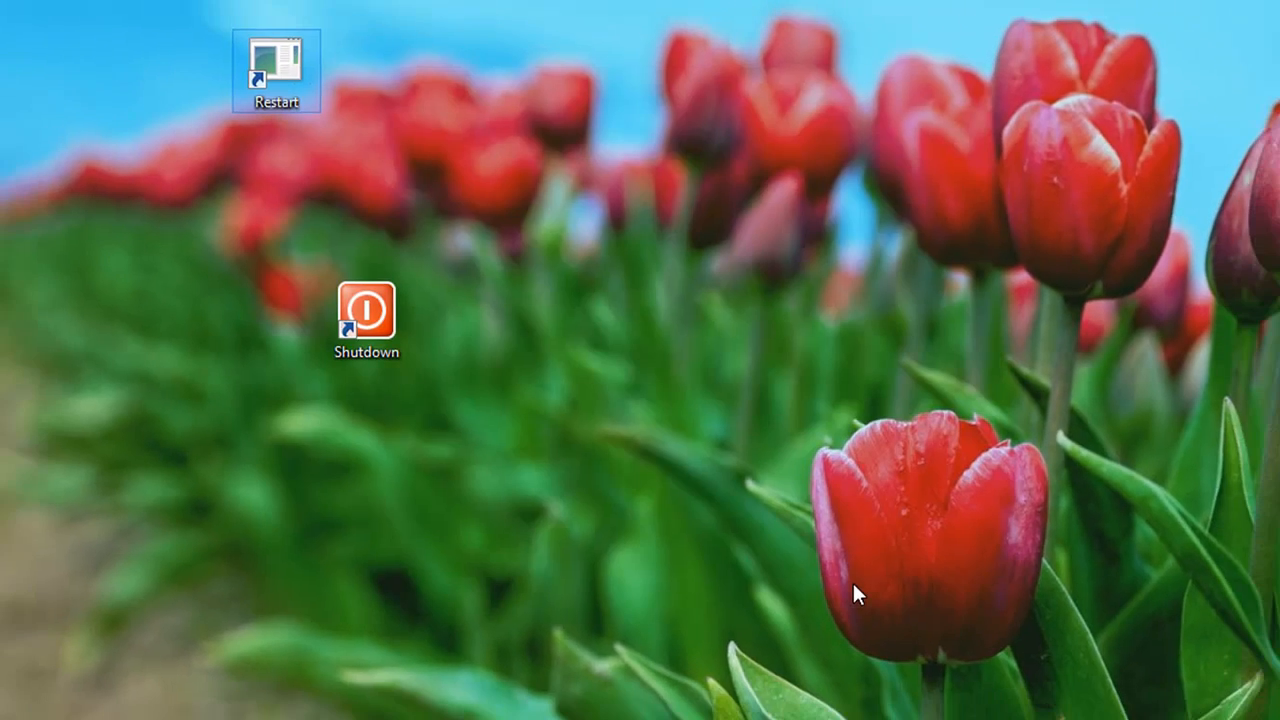
Step: Change the Restart shortcut's icon to the blue curved arrow from SHELL32 and close properties
right_click(275, 70)
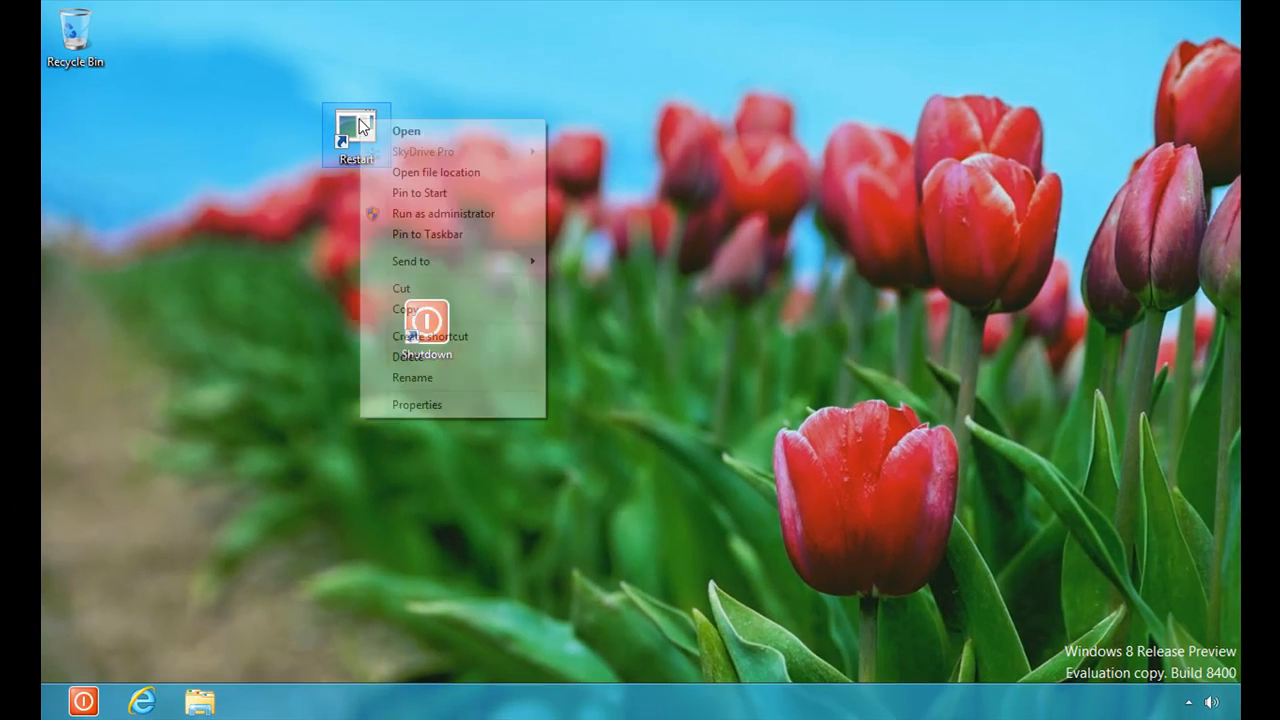
click(417, 404)
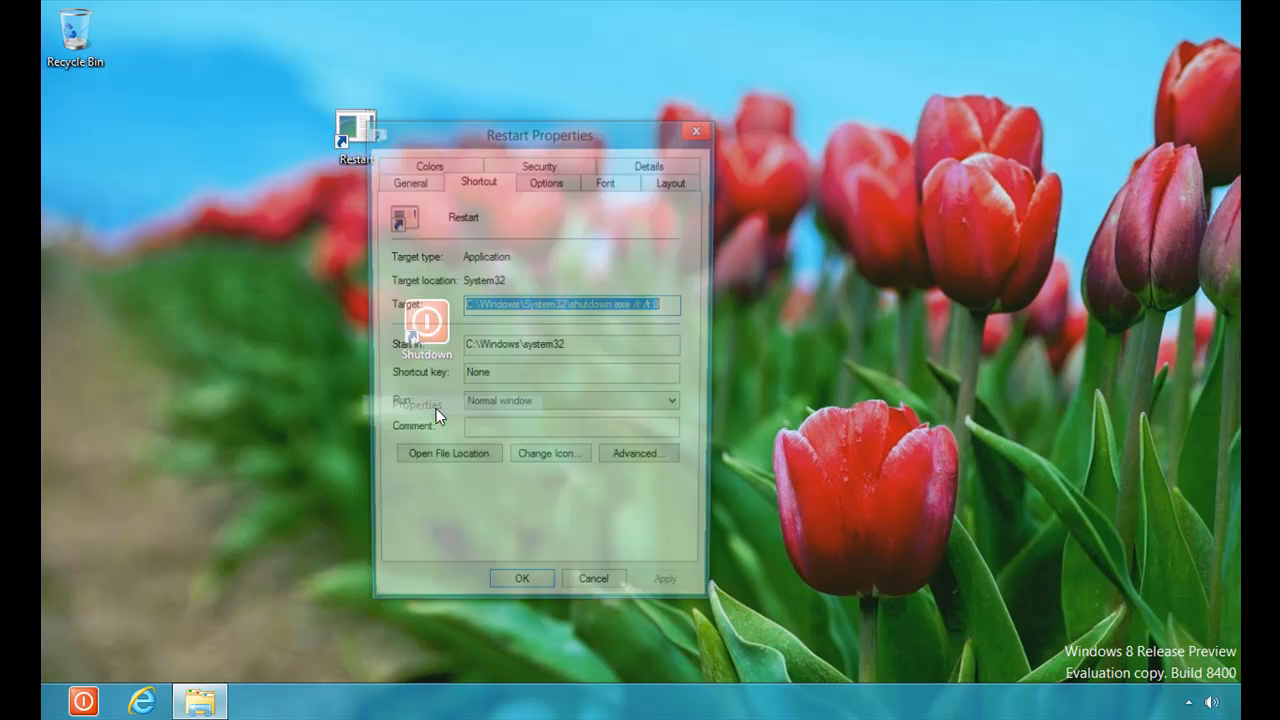
click(549, 453)
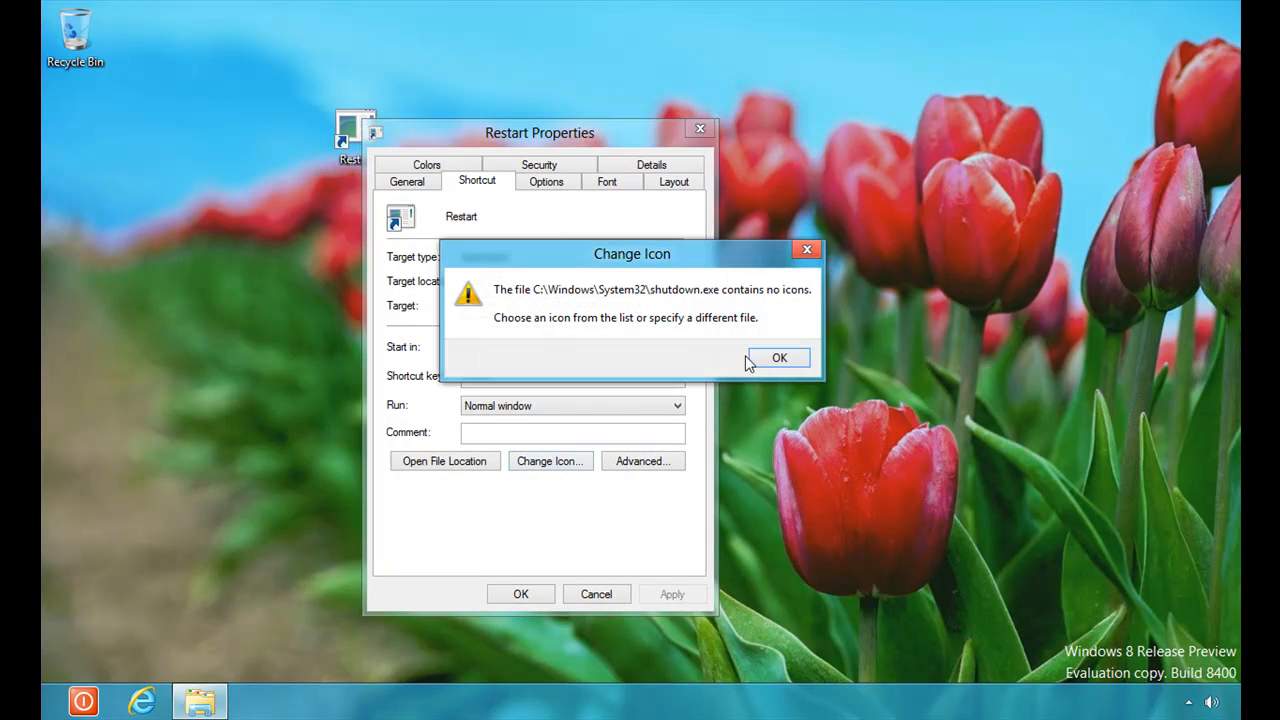
click(779, 358)
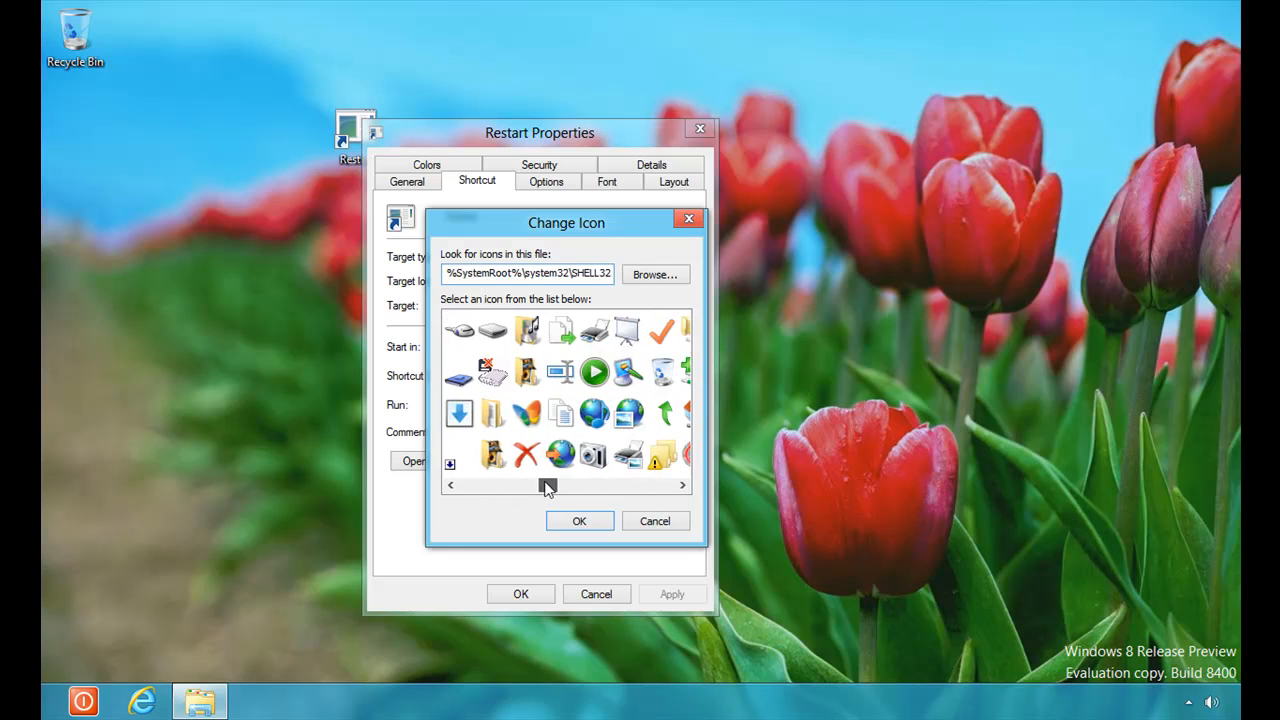
scroll(right, 3)
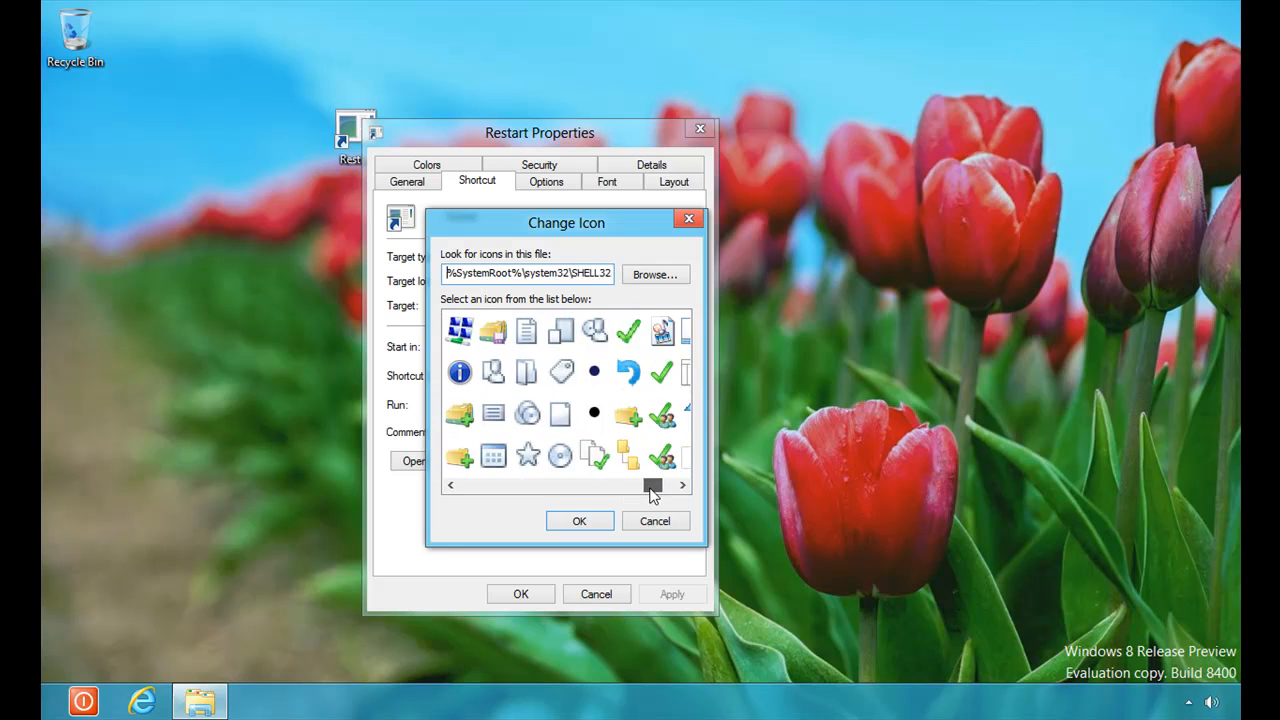
click(656, 485)
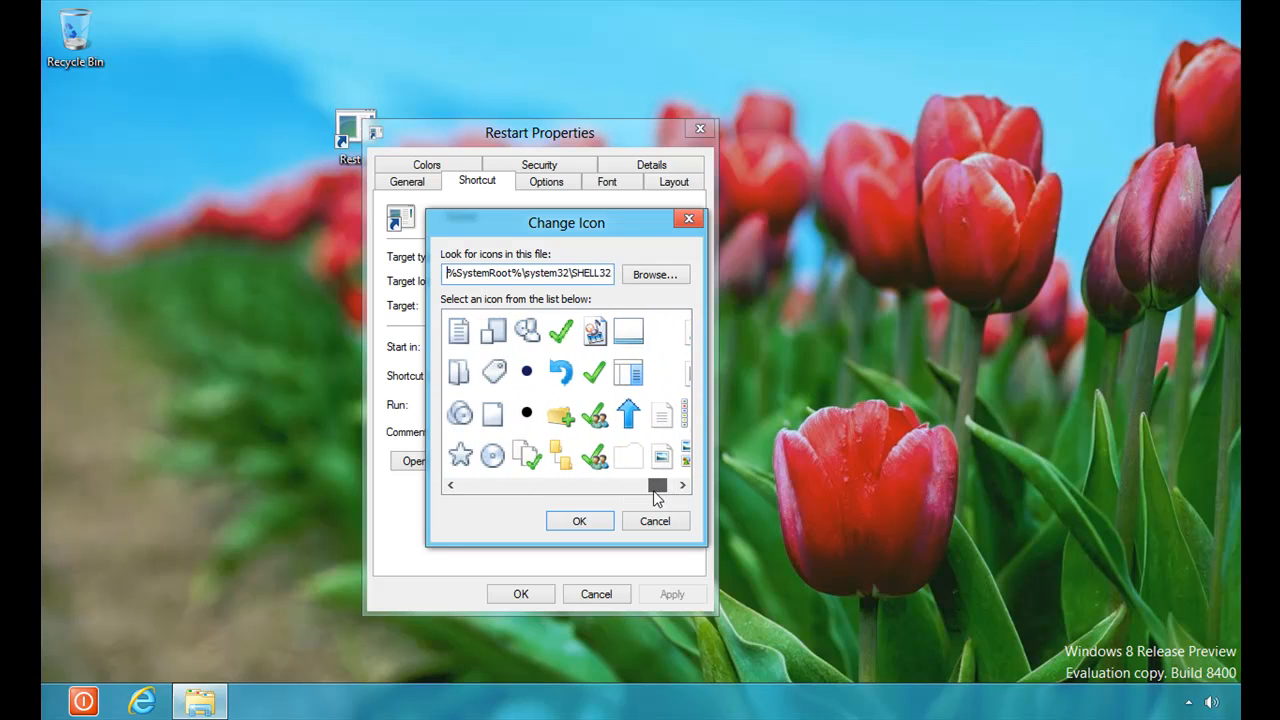
click(560, 372)
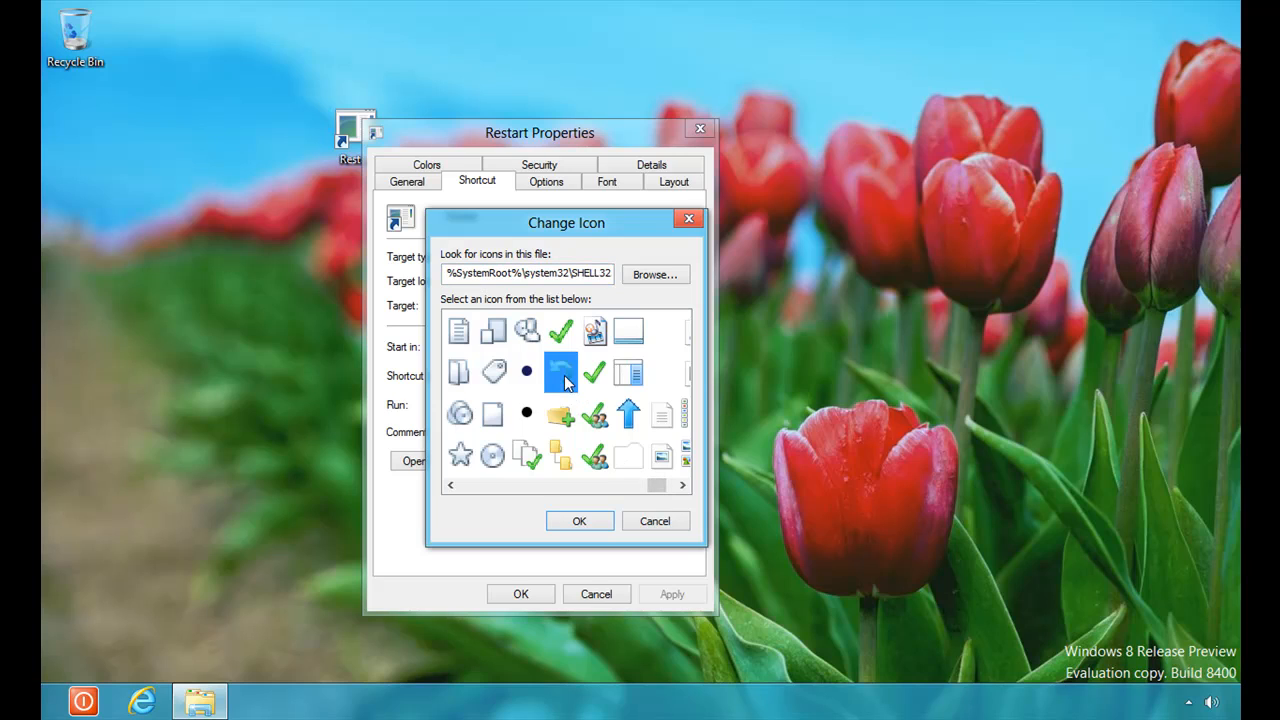
mouse_move(645, 465)
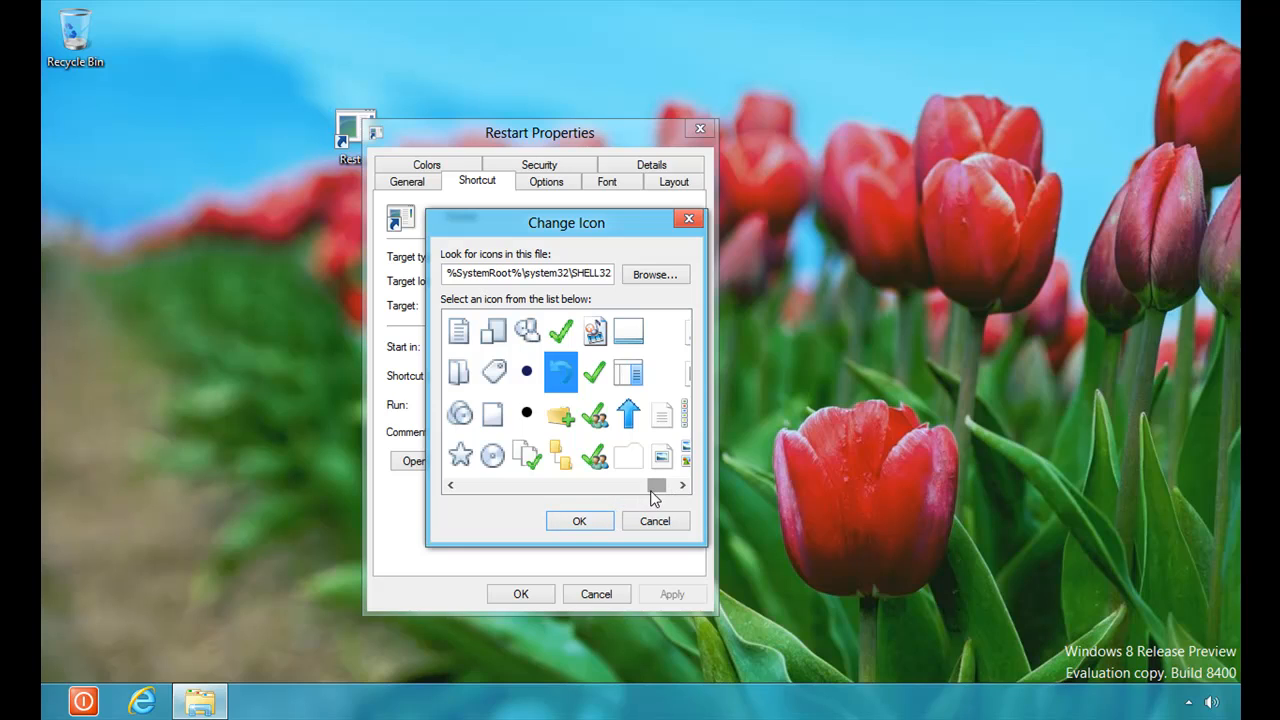
click(683, 485)
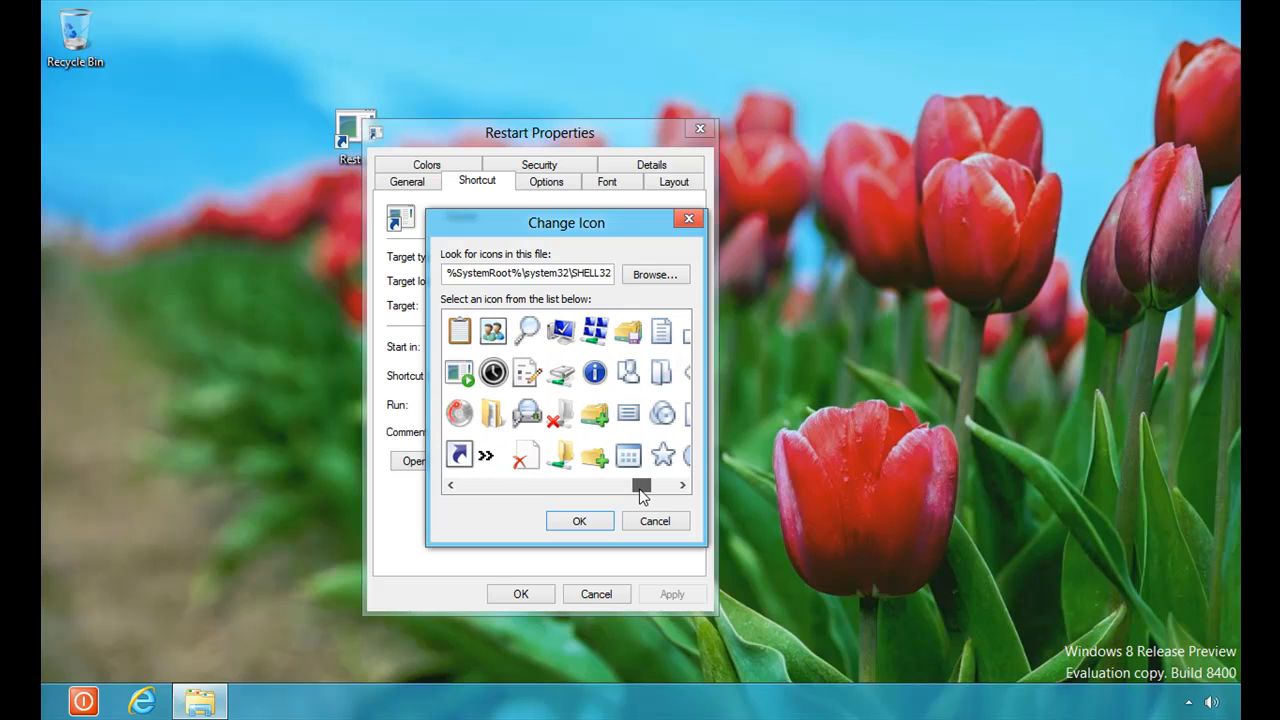
click(683, 485)
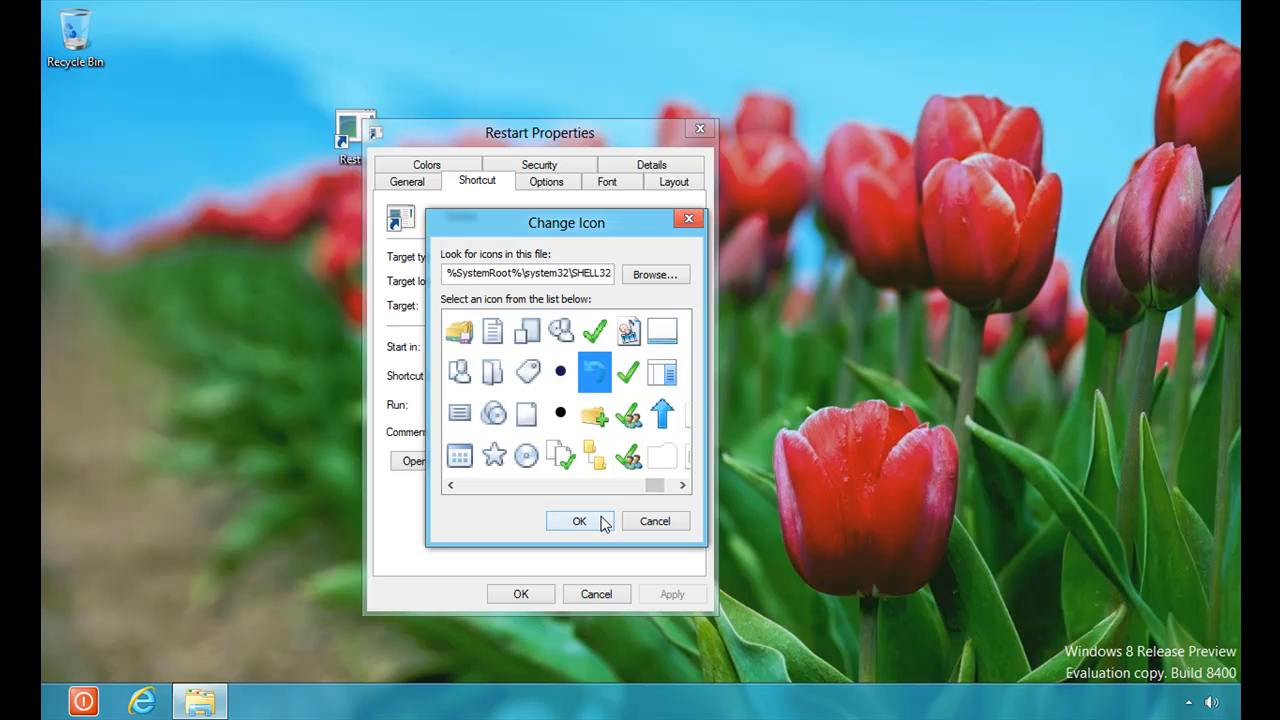
click(579, 521)
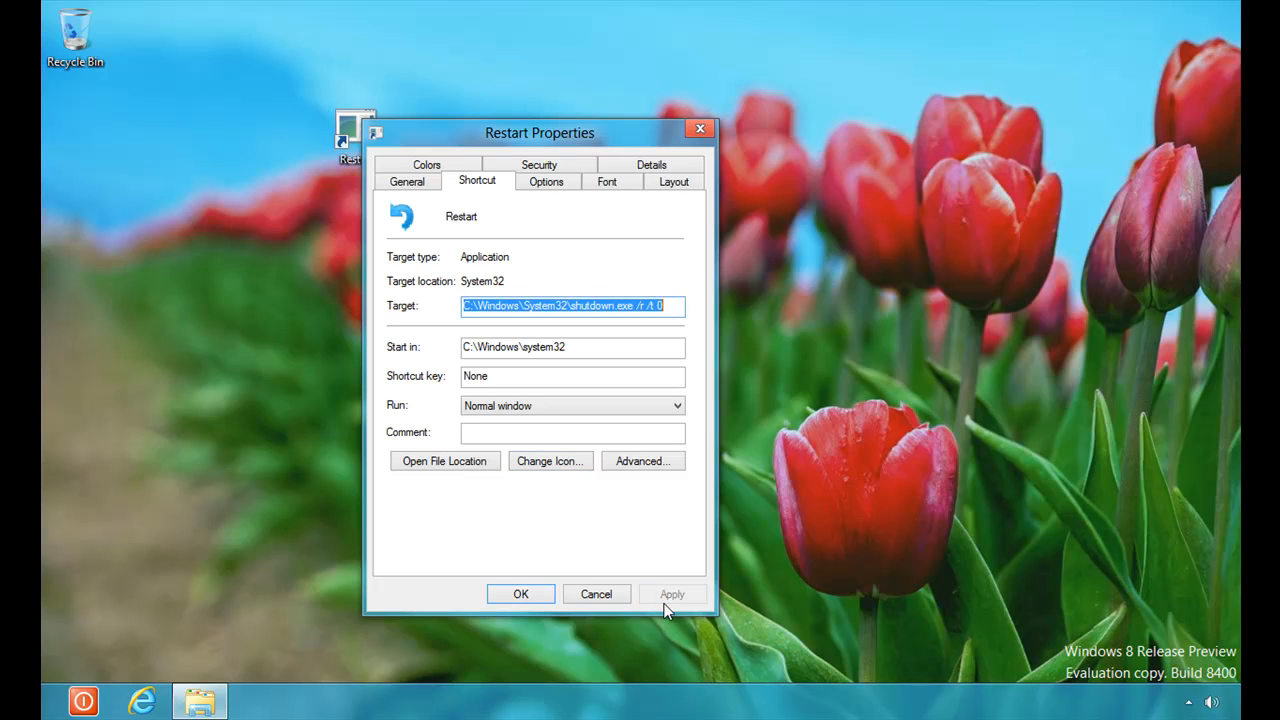
click(520, 594)
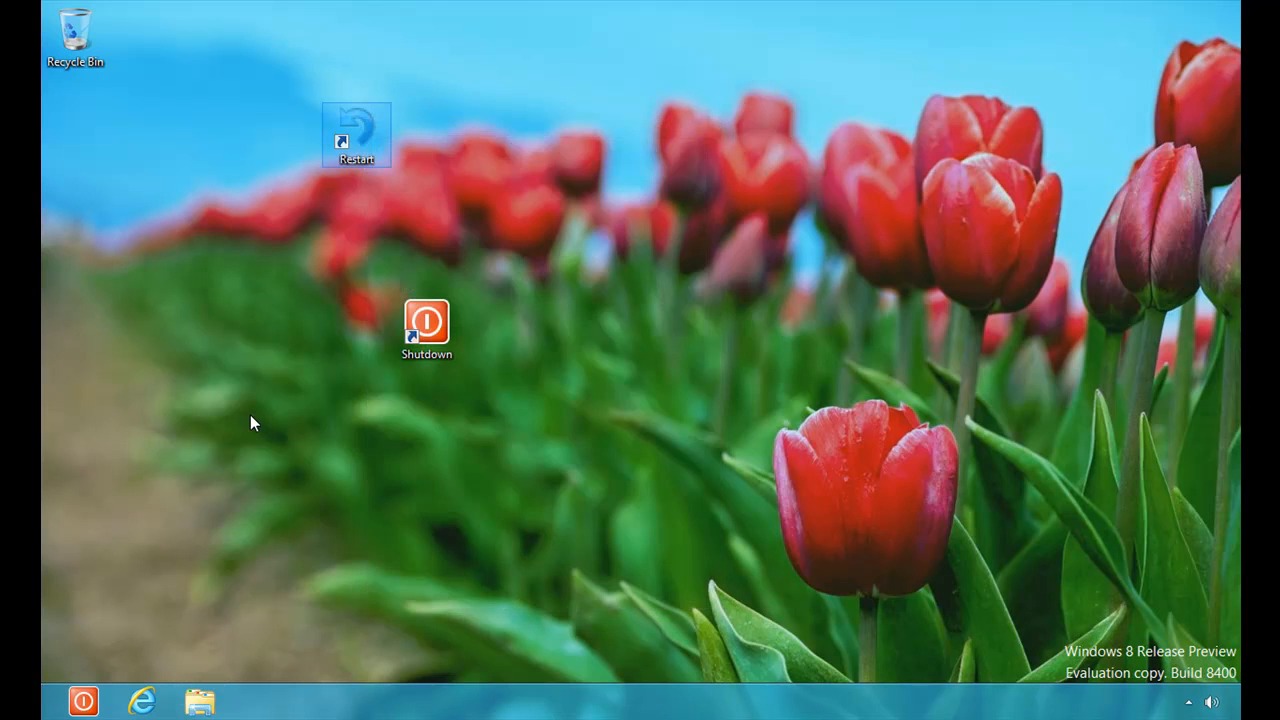
Step: Pin Restart to Start, scroll to the tiles, and launch the Shutdown tile
right_click(357, 135)
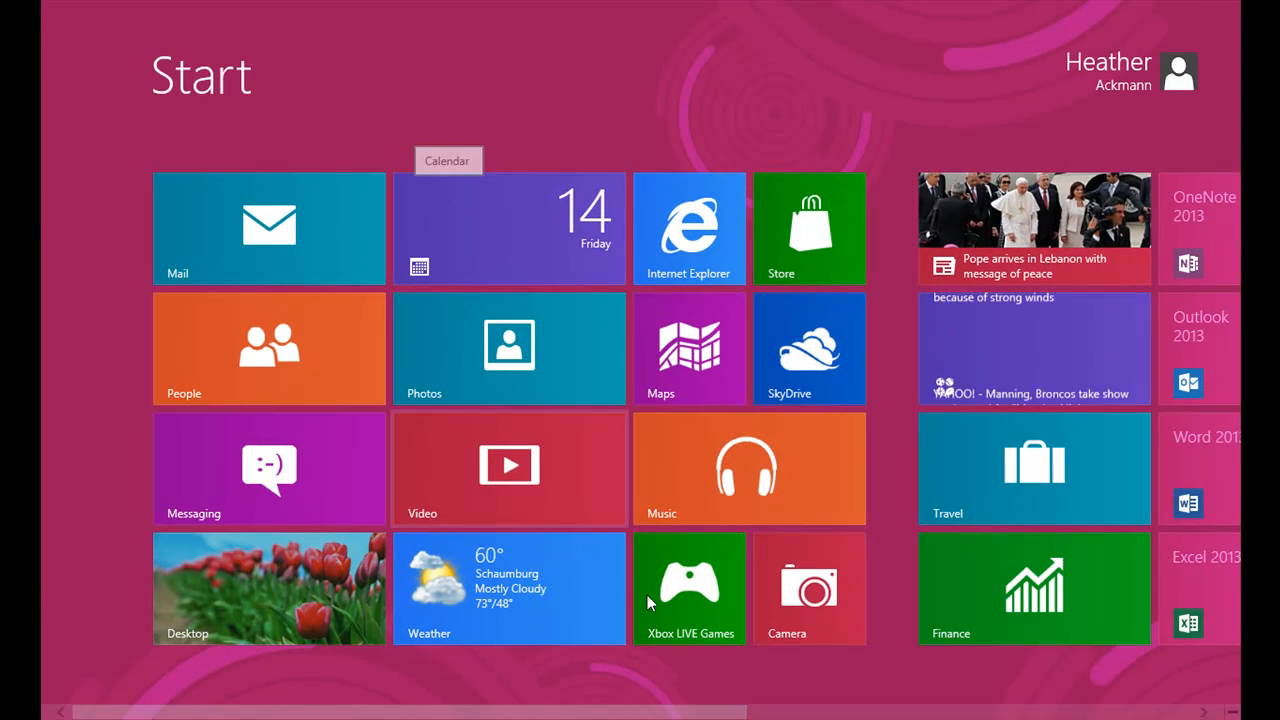
scroll(right, 3)
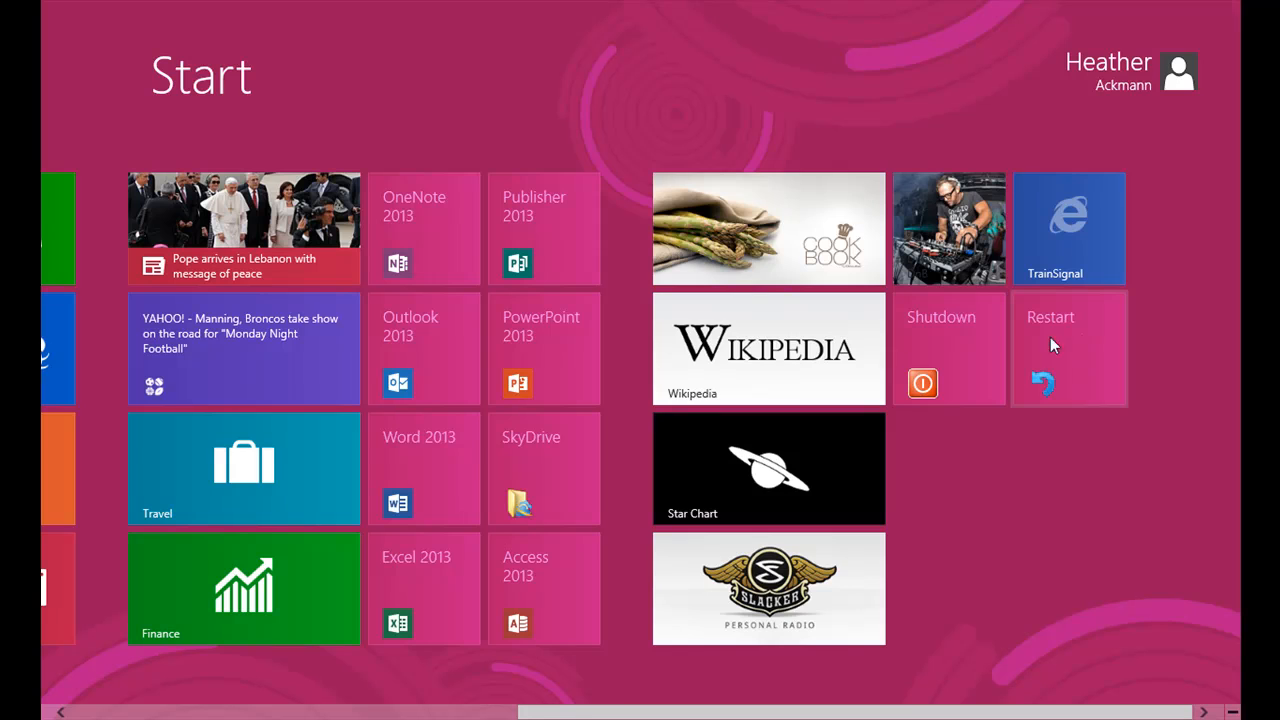
mouse_move(919, 347)
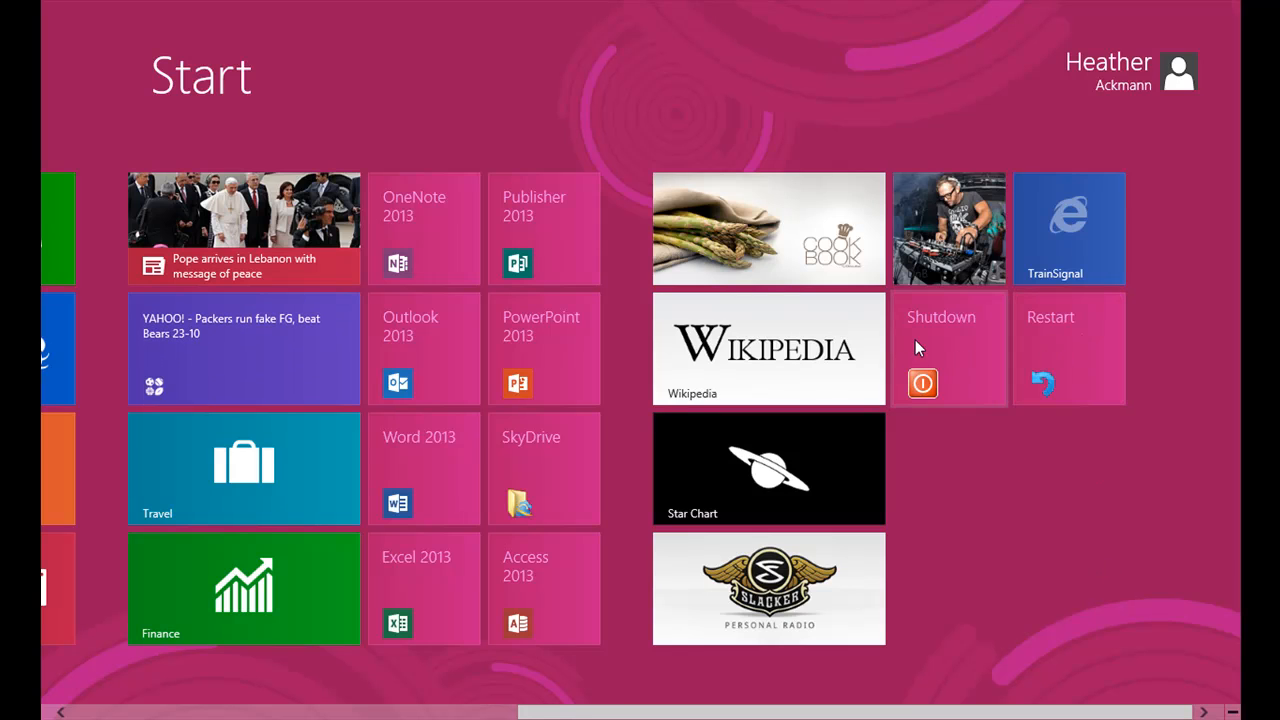
click(923, 383)
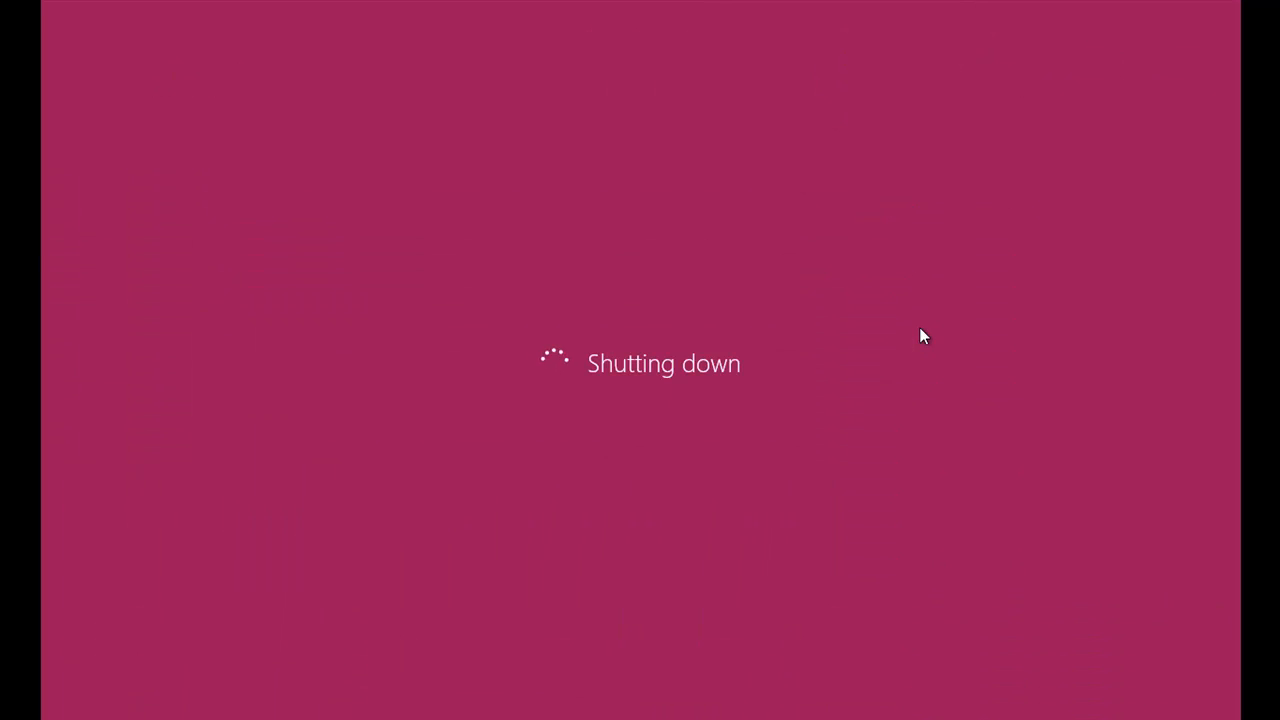